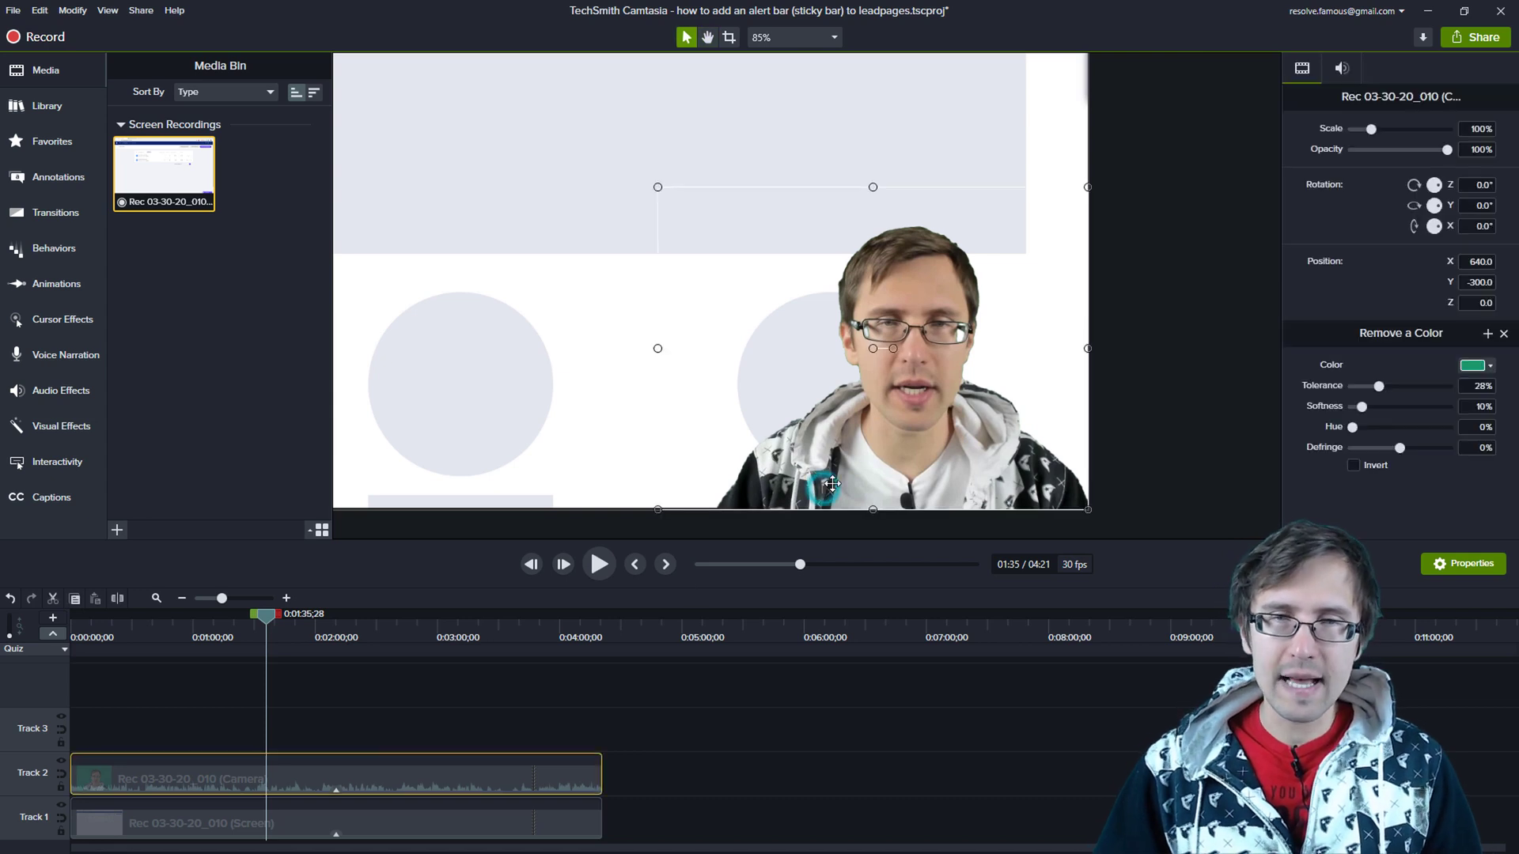
{"action": "mouse_move", "coordinate": [864, 319]}
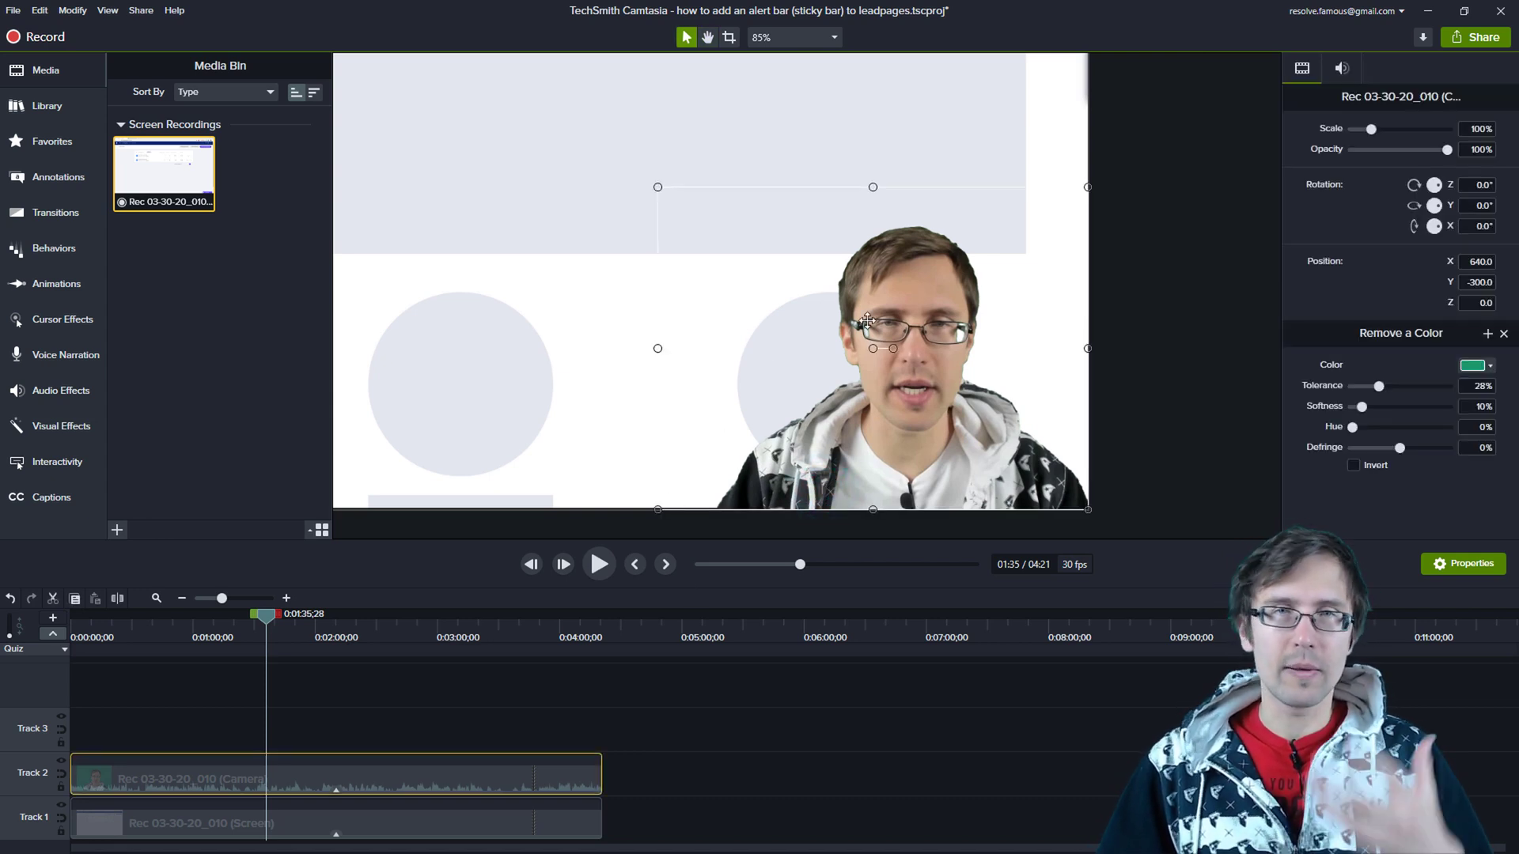
{"action": "mouse_move", "coordinate": [772, 302]}
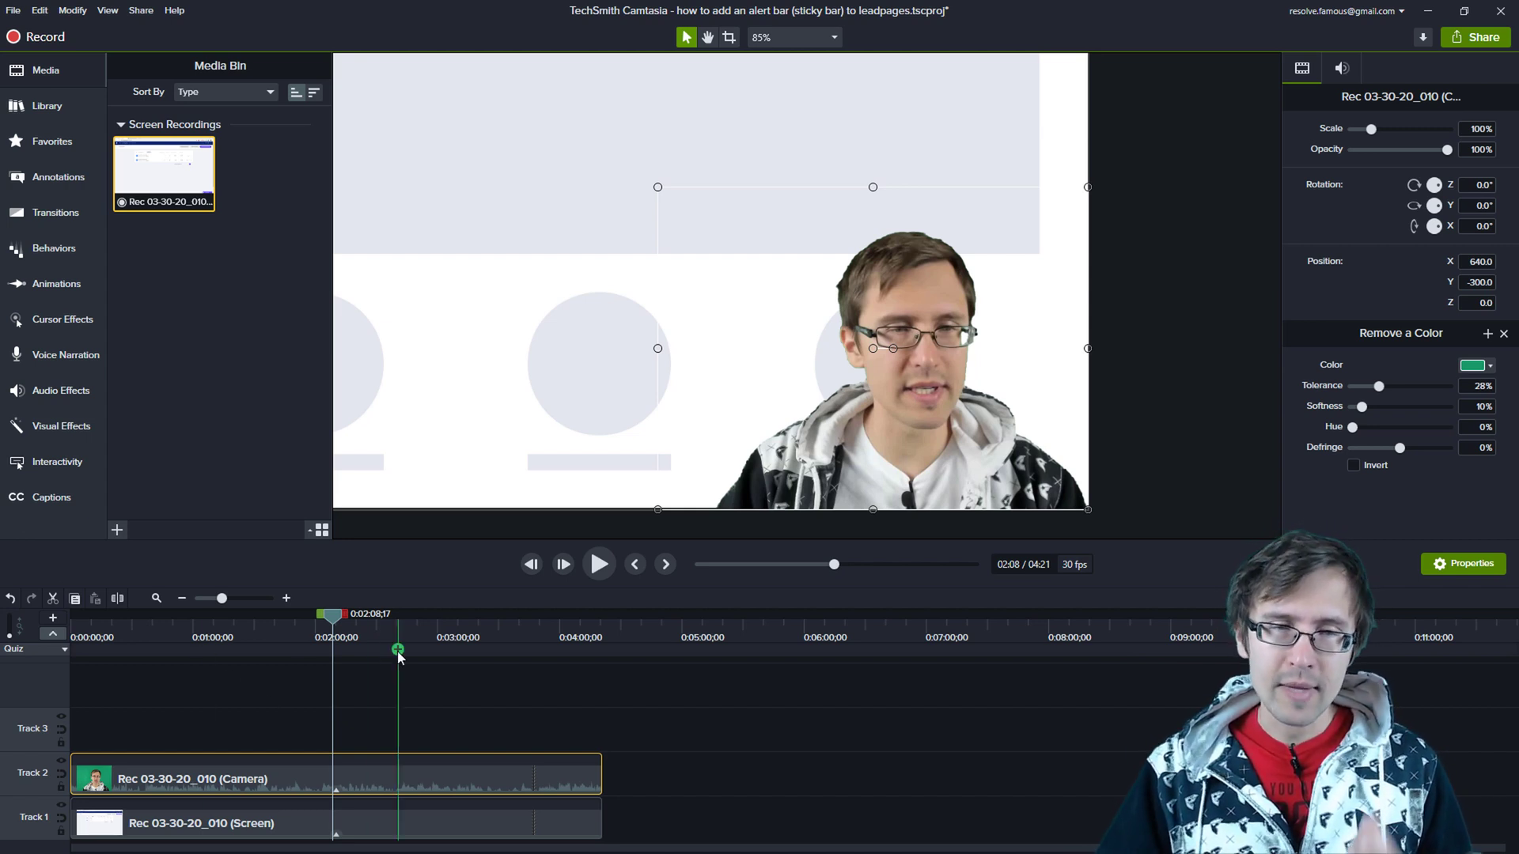
Step: Move the playhead to the later clip pair, where the small webcam overlay appears
{"action": "left_click_drag", "start_coordinate": [332, 614], "coordinate": [416, 613]}
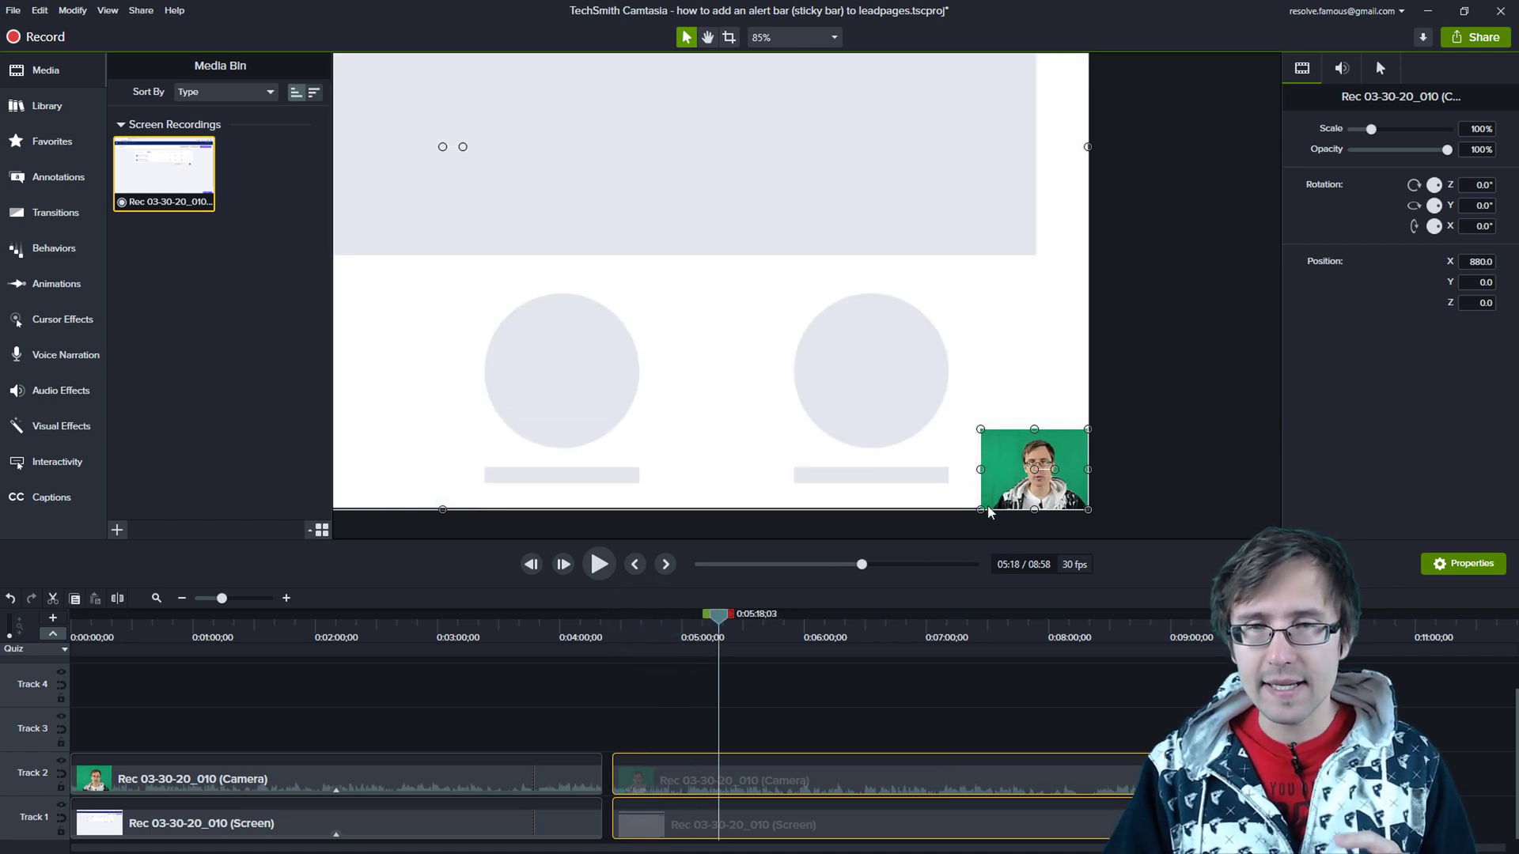
{"action": "mouse_move", "coordinate": [1006, 474]}
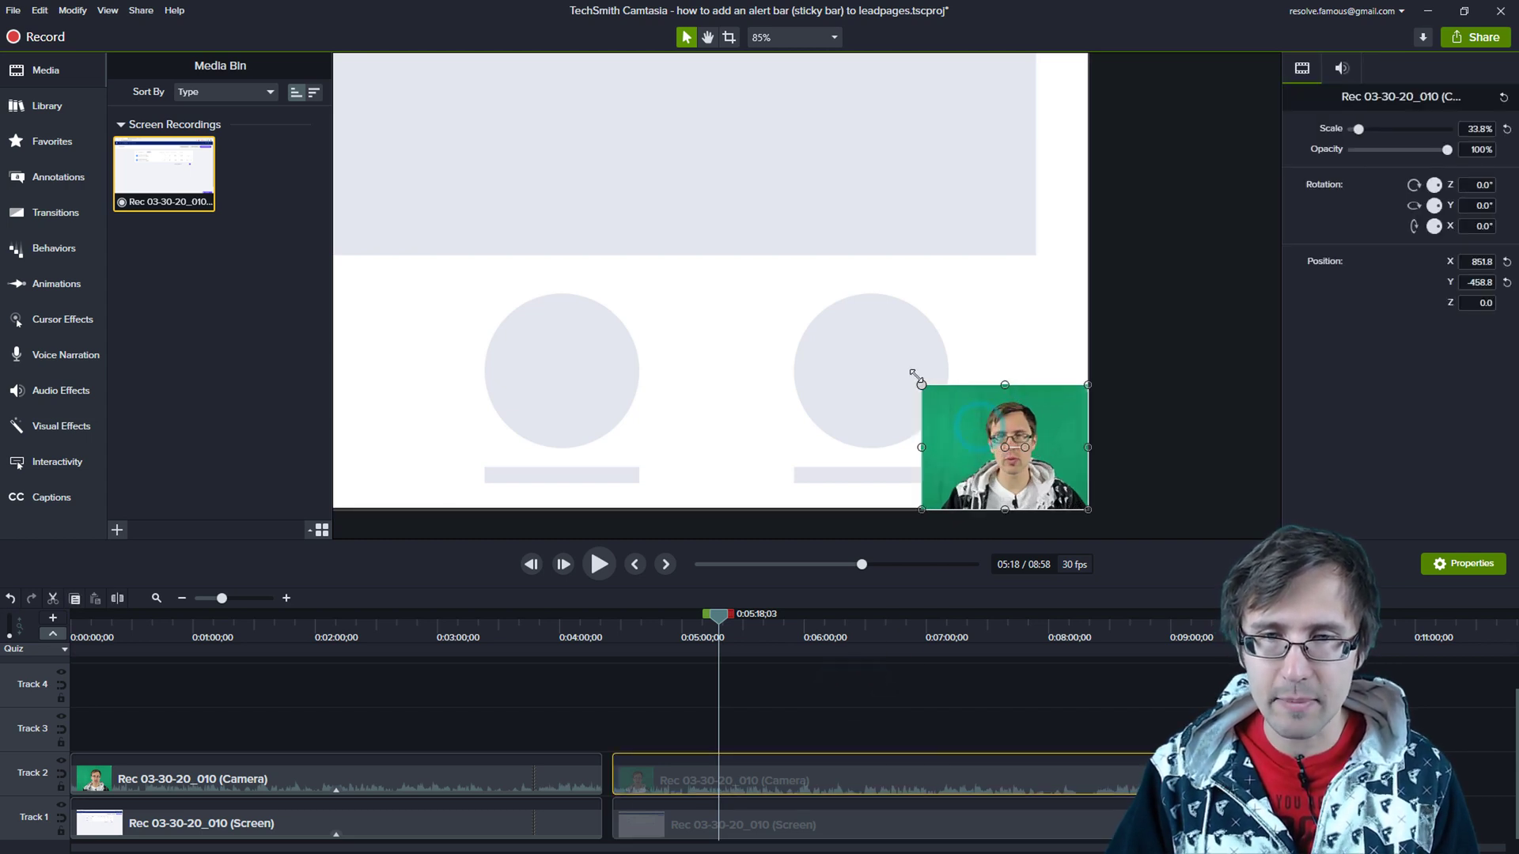
Step: Enlarge the webcam overlay to about 72% scale over the lower right, and select it
{"action": "left_click", "coordinate": [780, 688]}
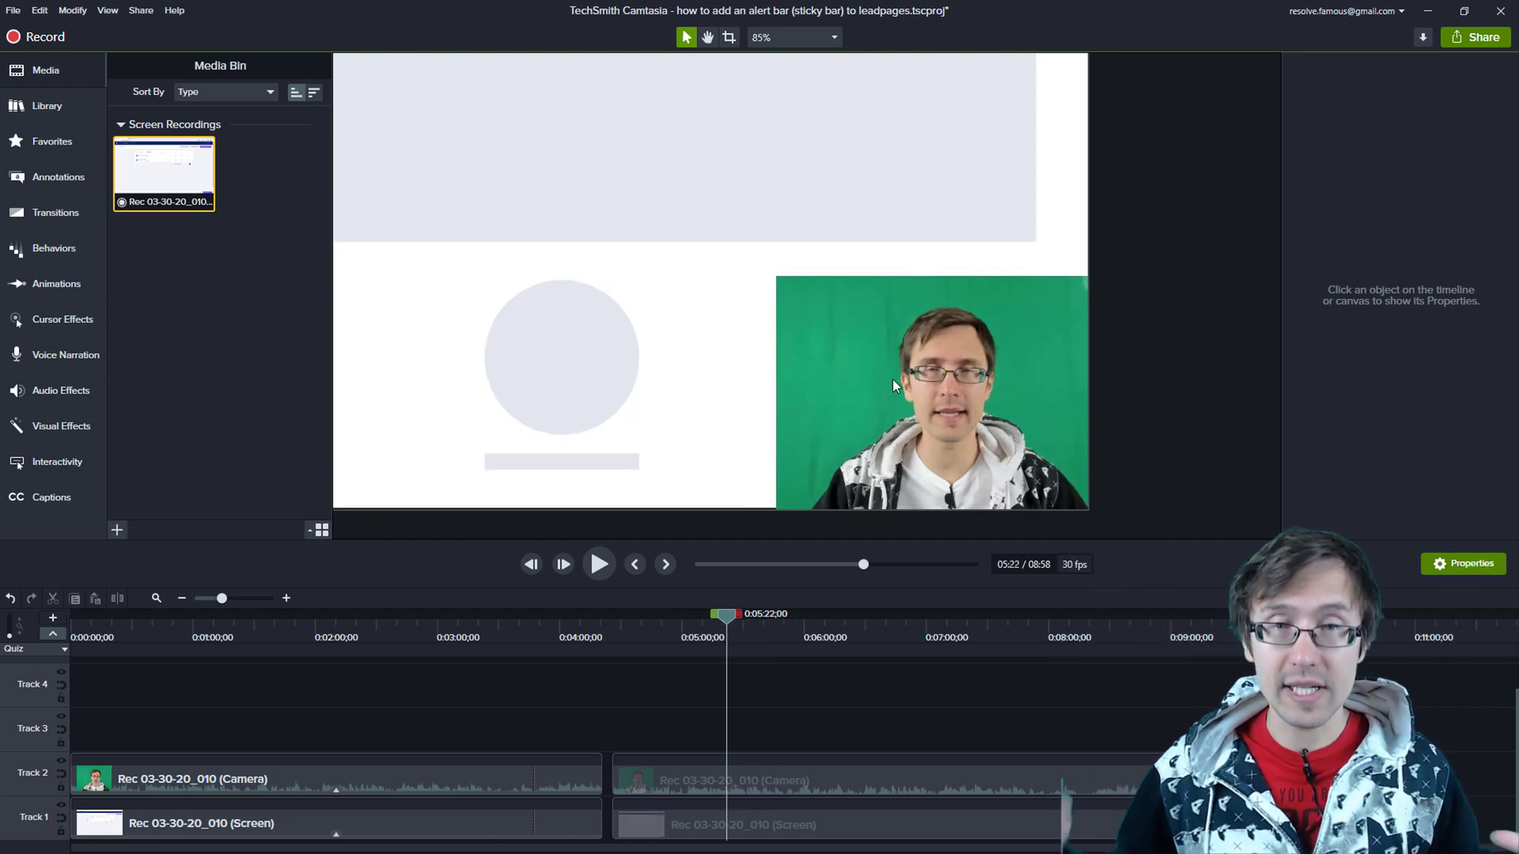
{"action": "left_click", "coordinate": [931, 392]}
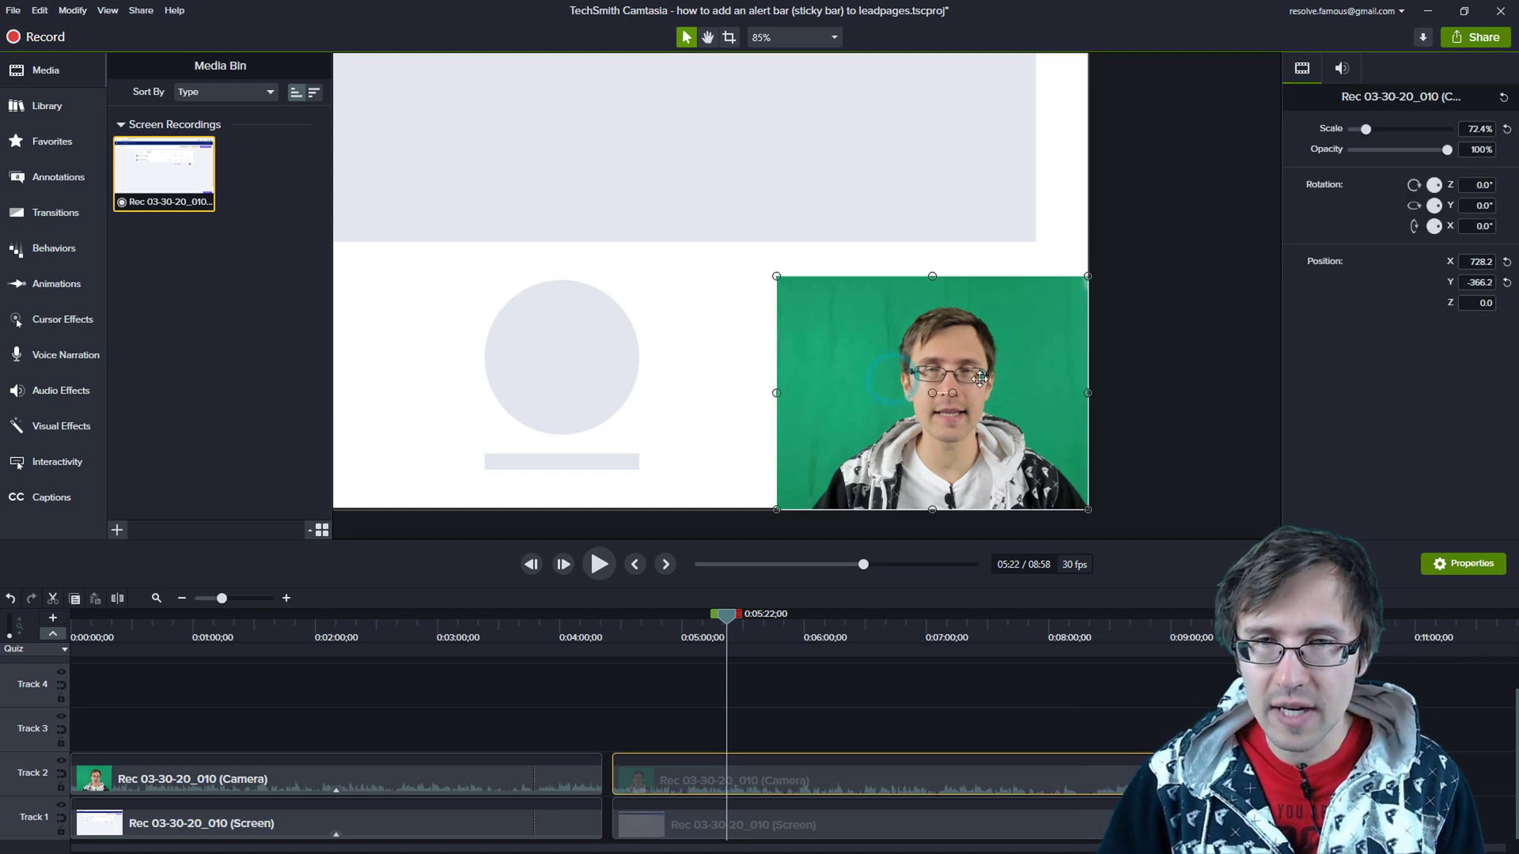
{"action": "mouse_move", "coordinate": [1054, 379]}
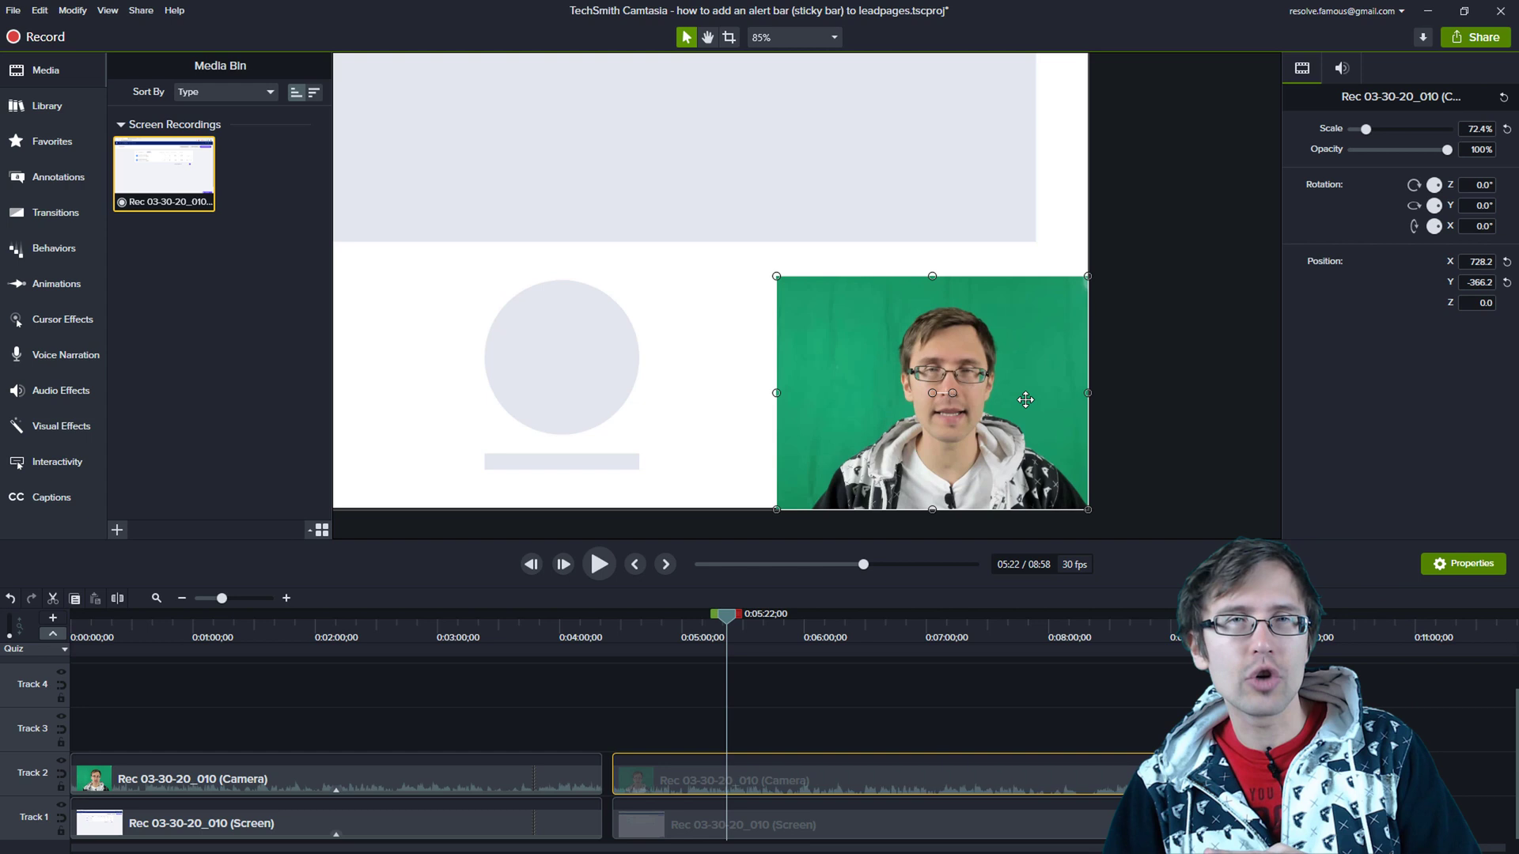
{"action": "mouse_move", "coordinate": [983, 373]}
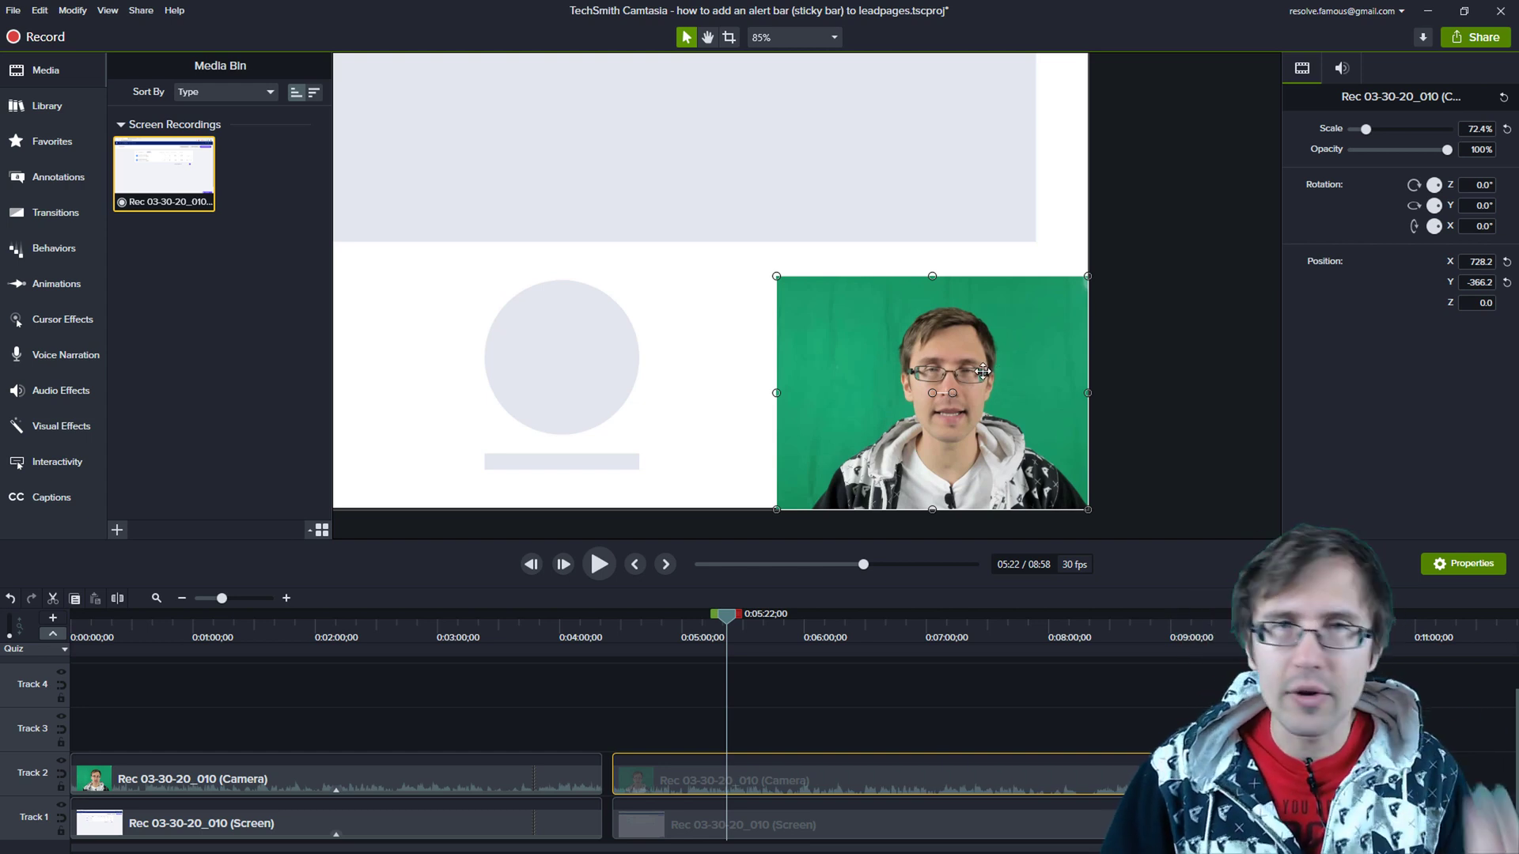
{"action": "mouse_move", "coordinate": [827, 458]}
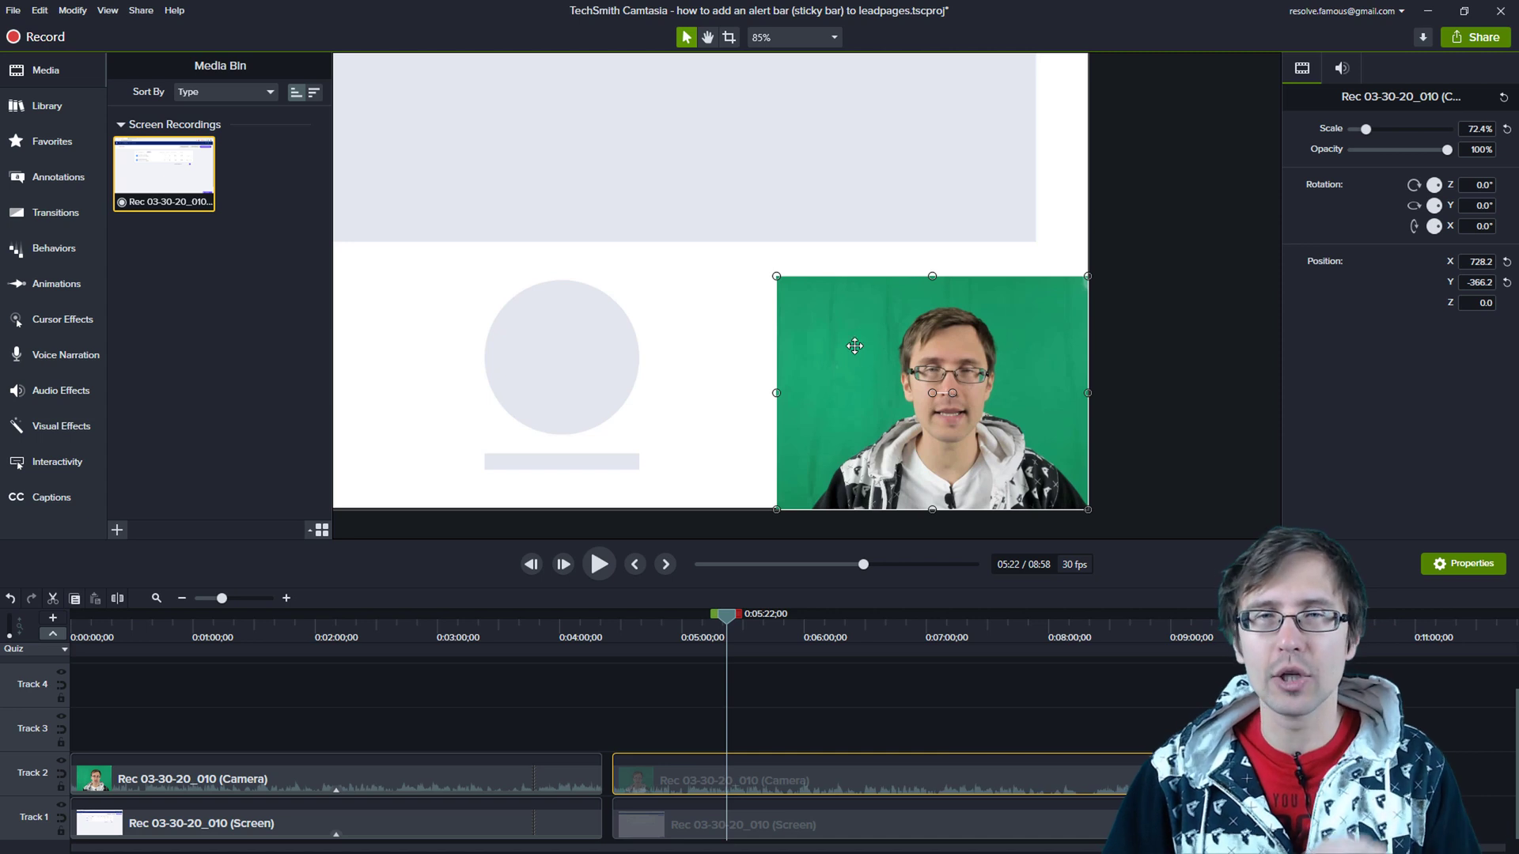
{"action": "mouse_move", "coordinate": [810, 410]}
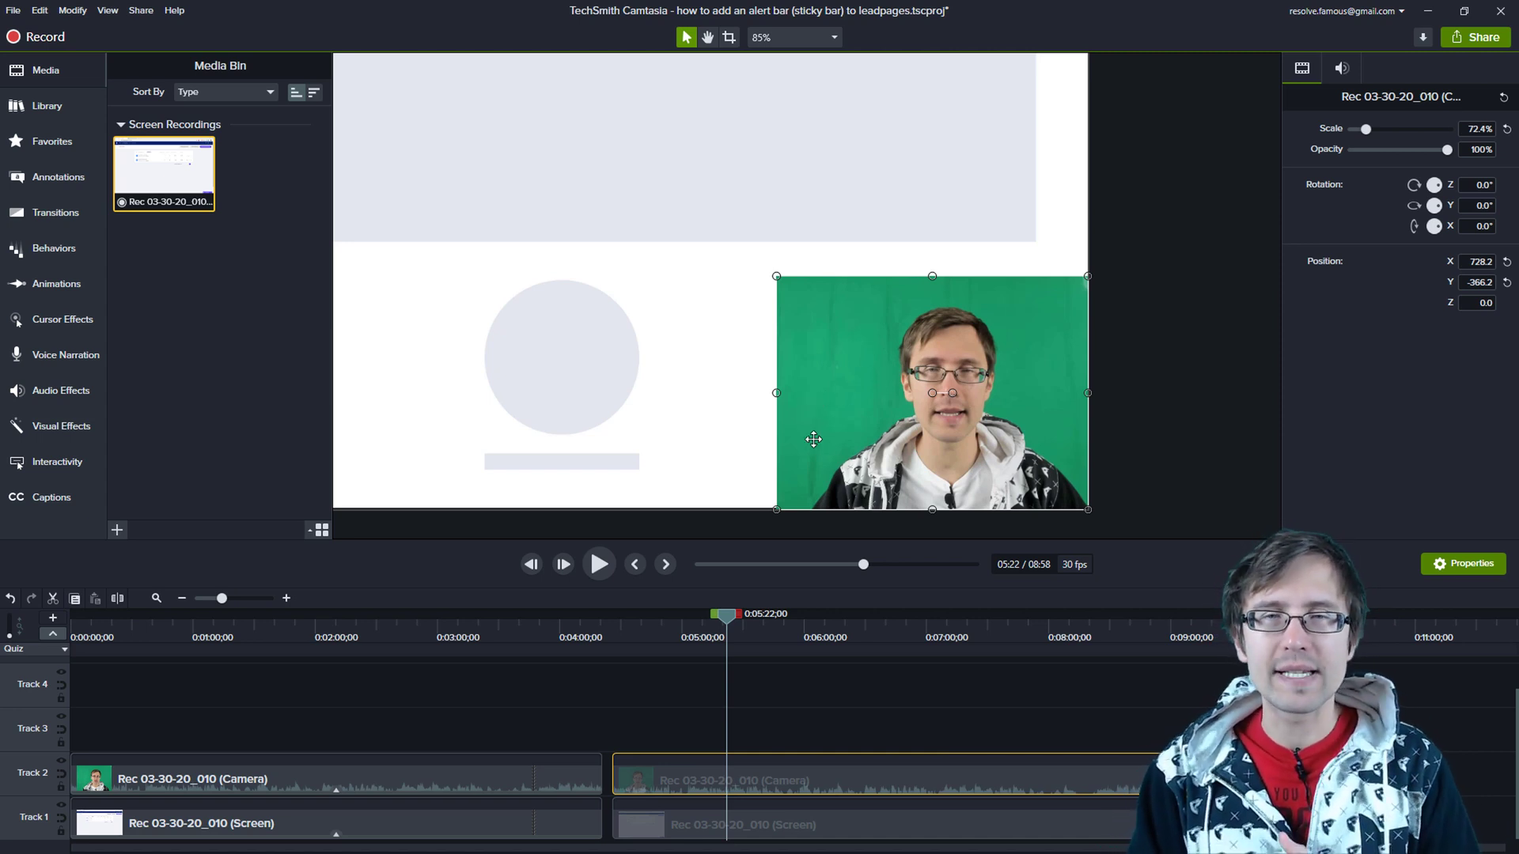
{"action": "mouse_move", "coordinate": [872, 340]}
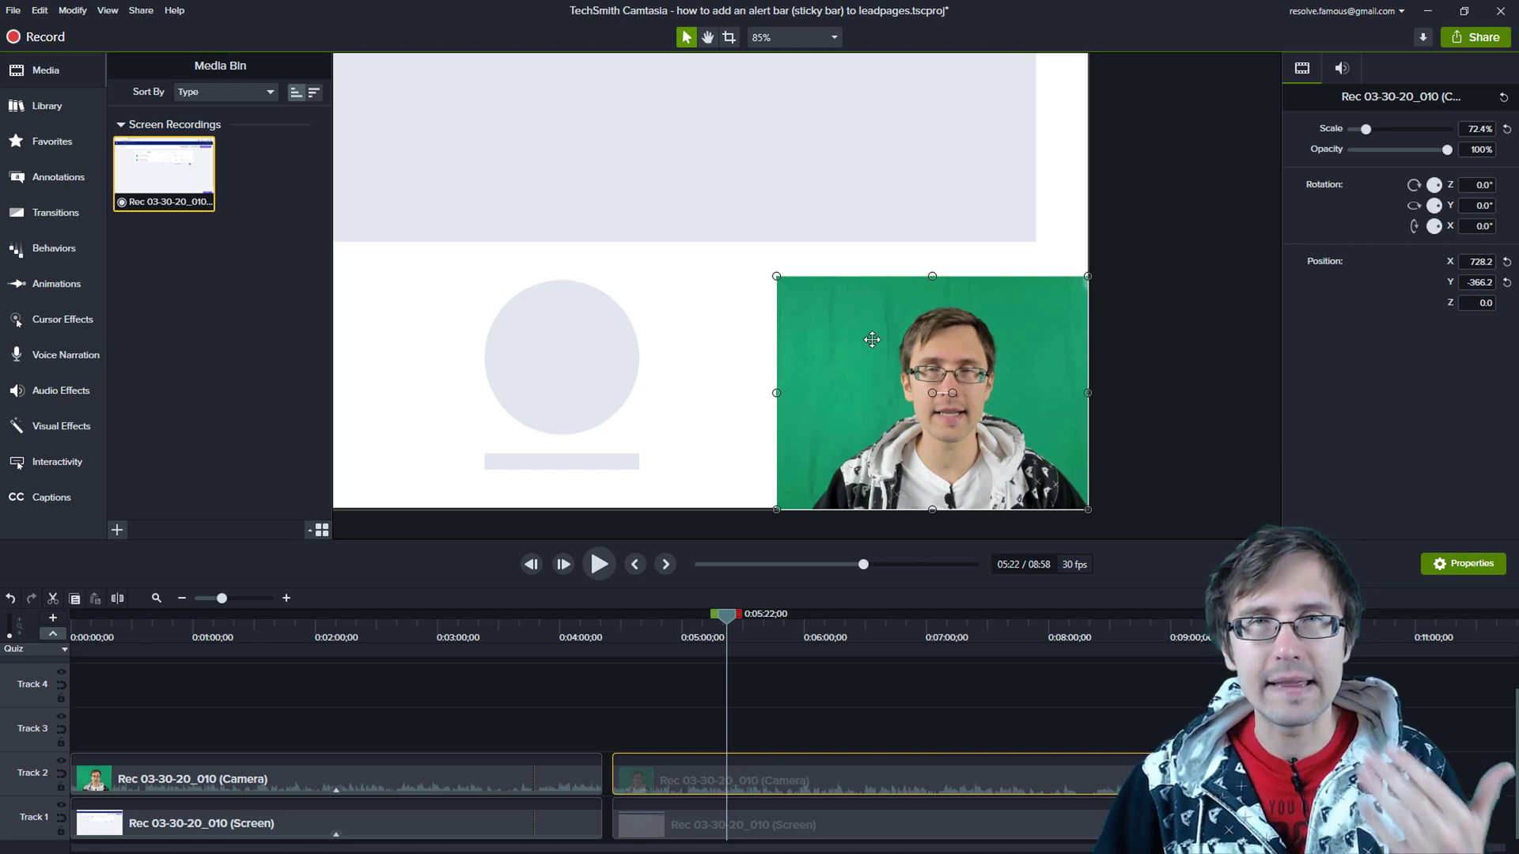
{"action": "mouse_move", "coordinate": [901, 323]}
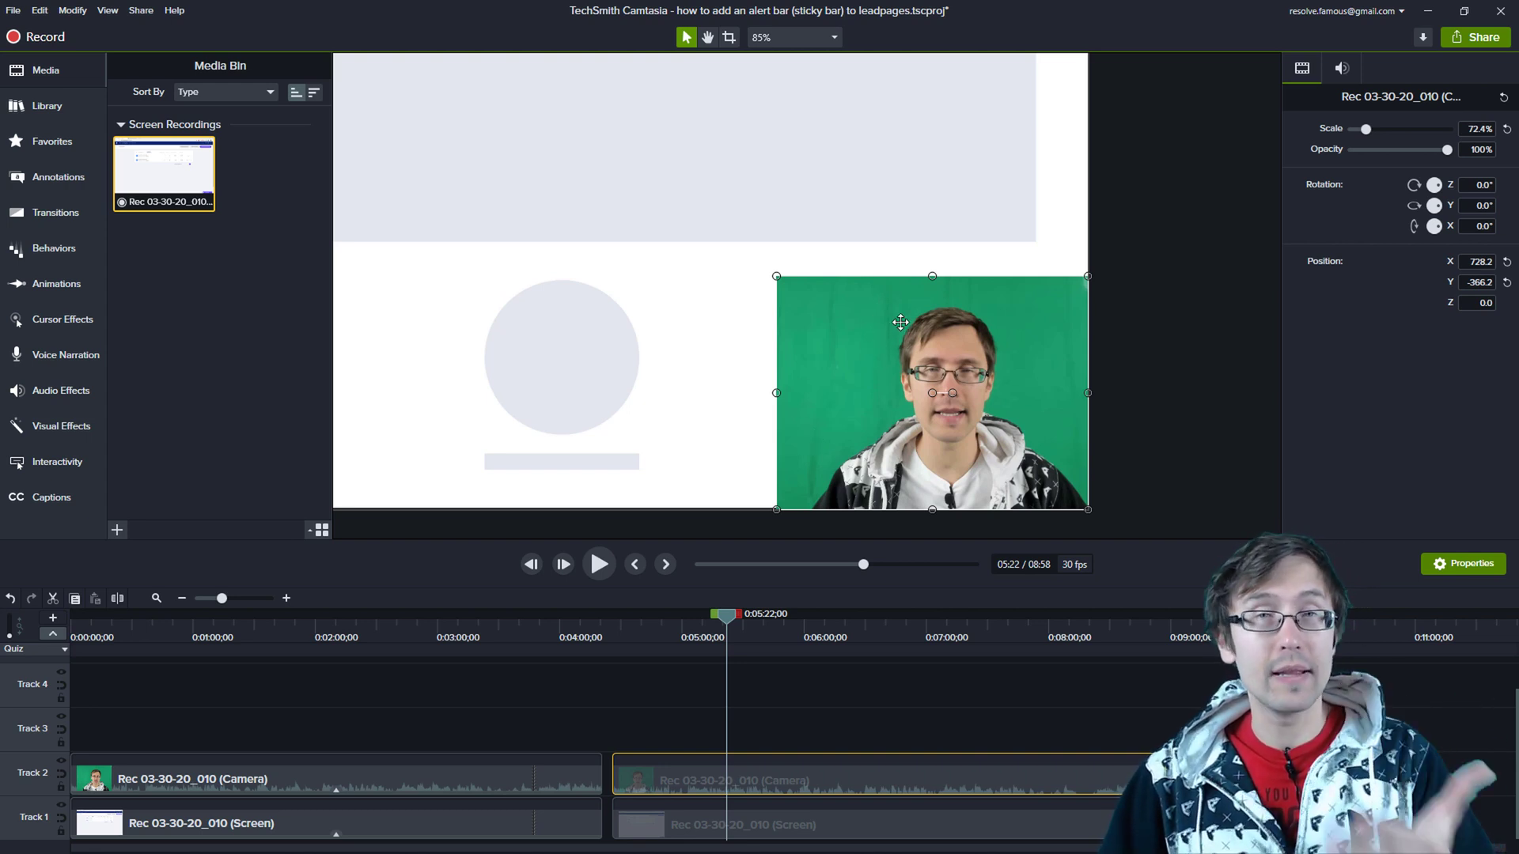
{"action": "mouse_move", "coordinate": [889, 336]}
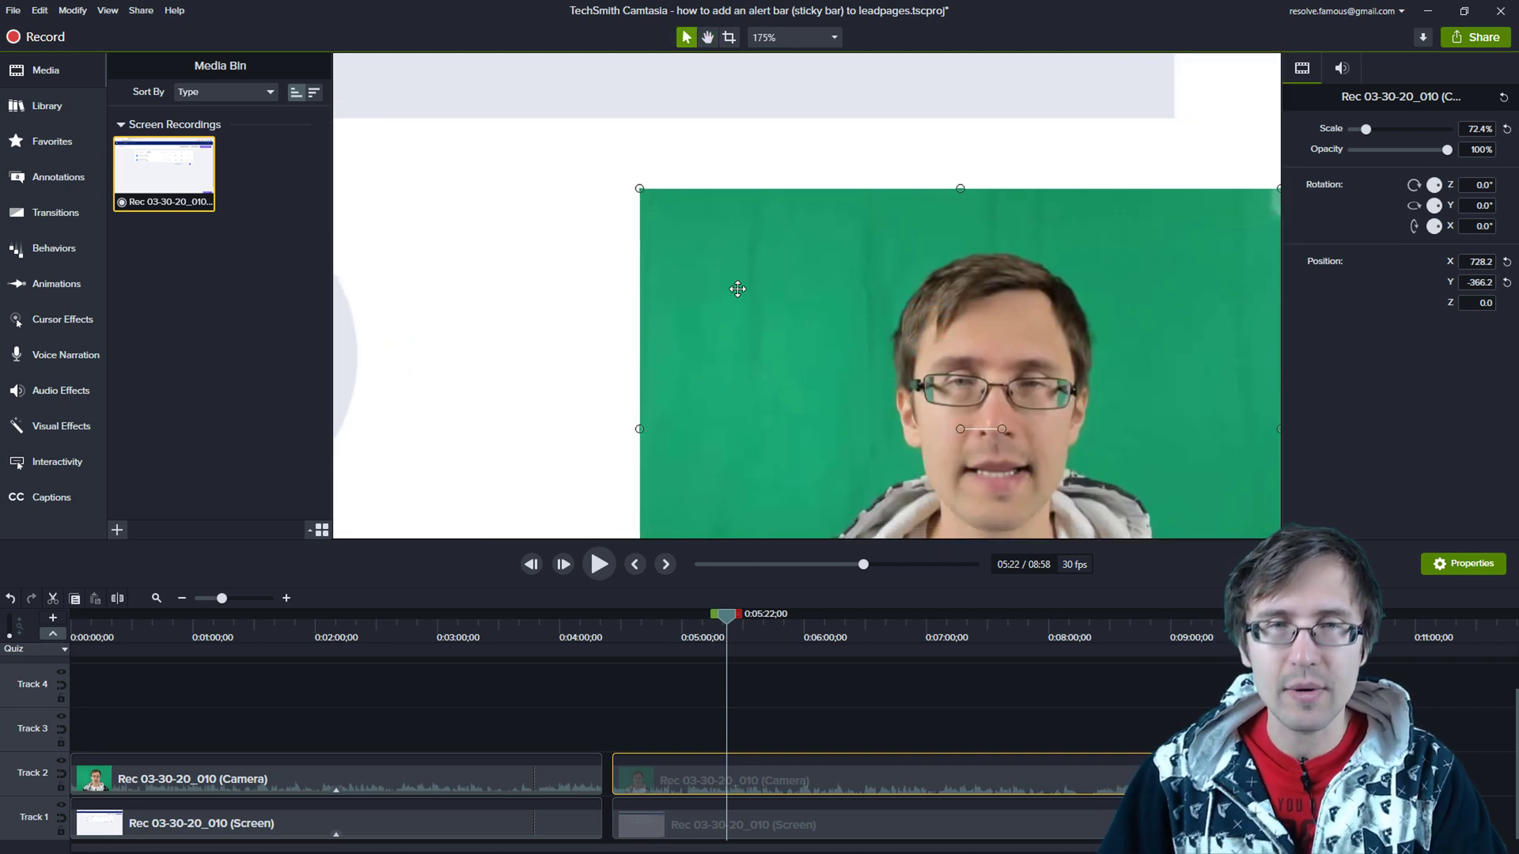
{"action": "mouse_move", "coordinate": [761, 320]}
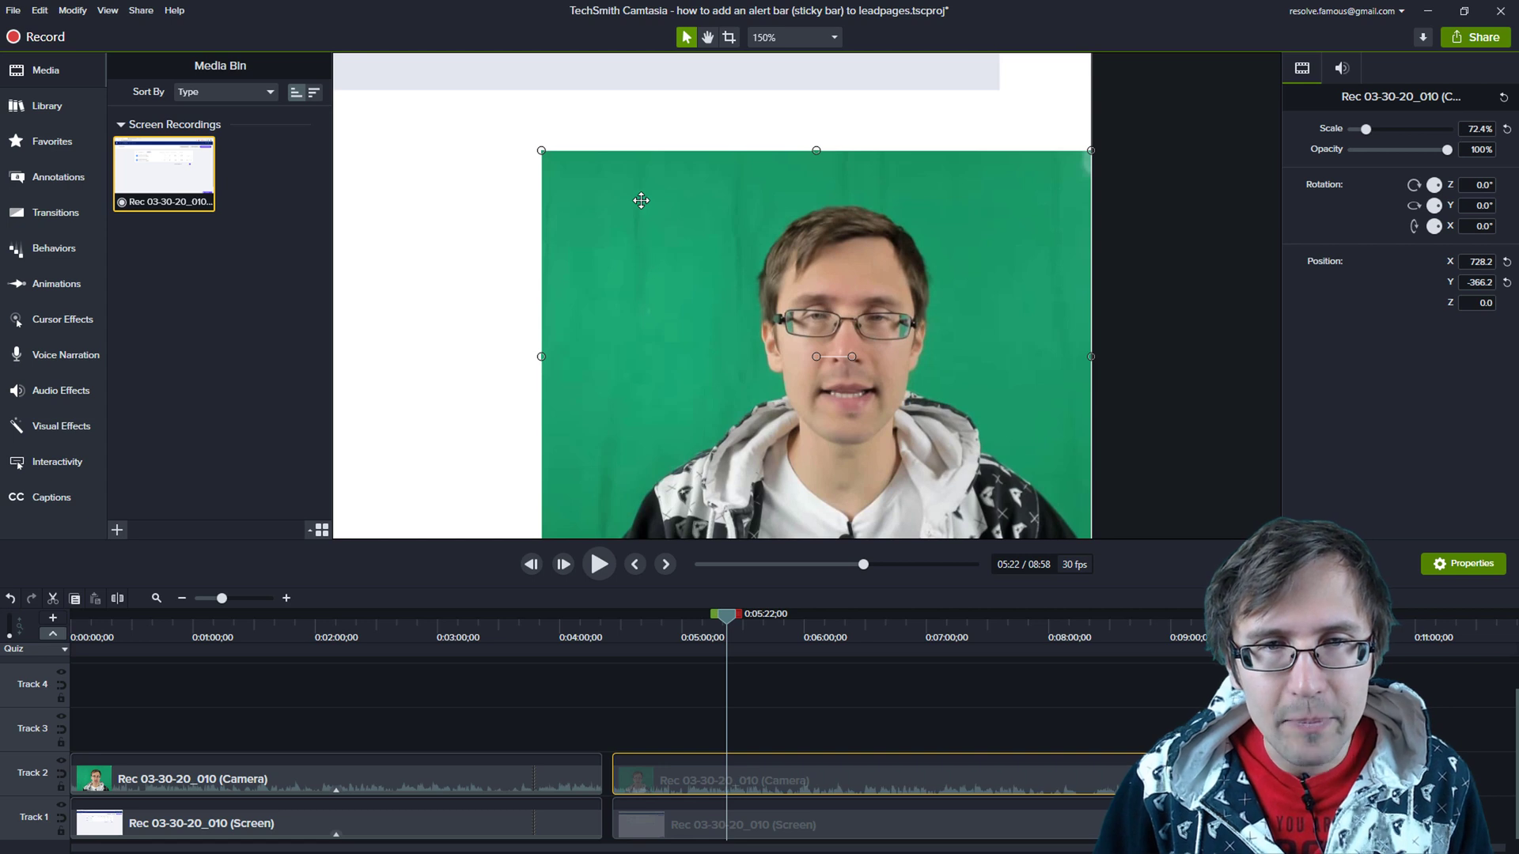
{"action": "mouse_move", "coordinate": [569, 292]}
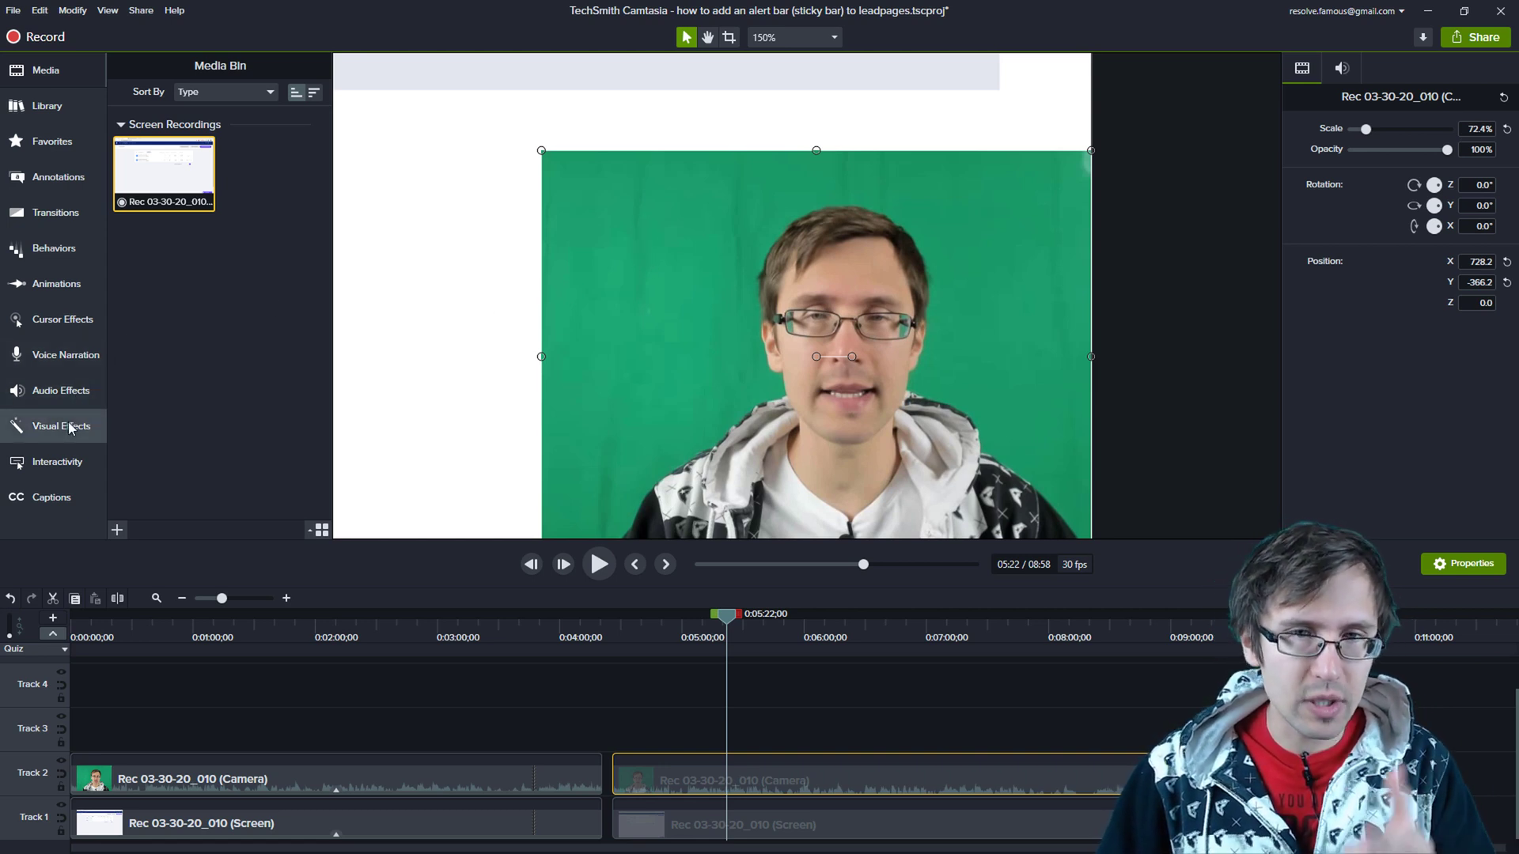
Step: Show the Visual Effects library in the left tools panel
{"action": "left_click", "coordinate": [62, 426]}
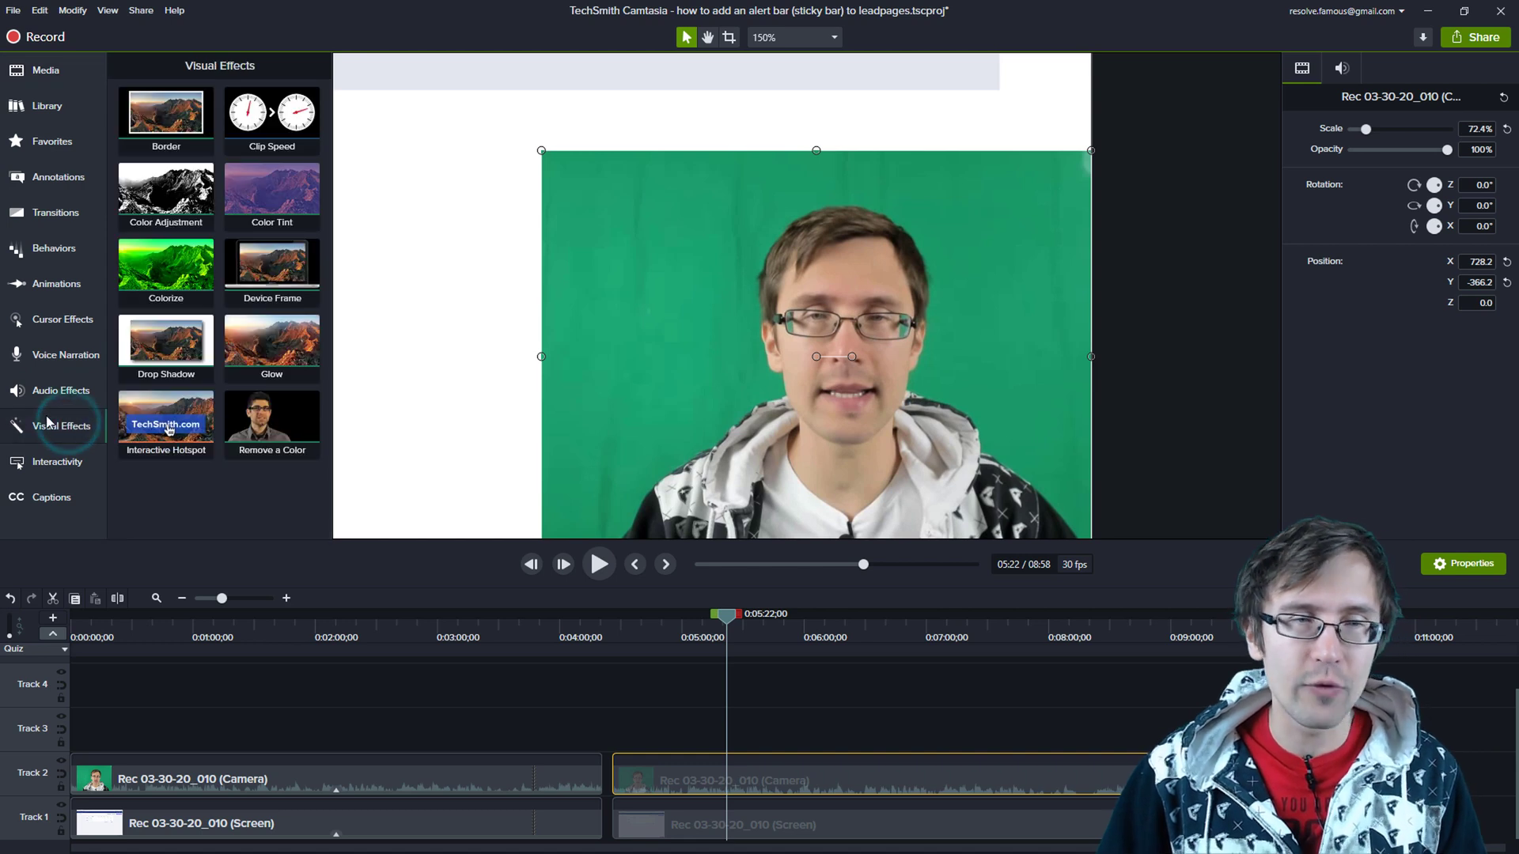
{"action": "mouse_move", "coordinate": [271, 423]}
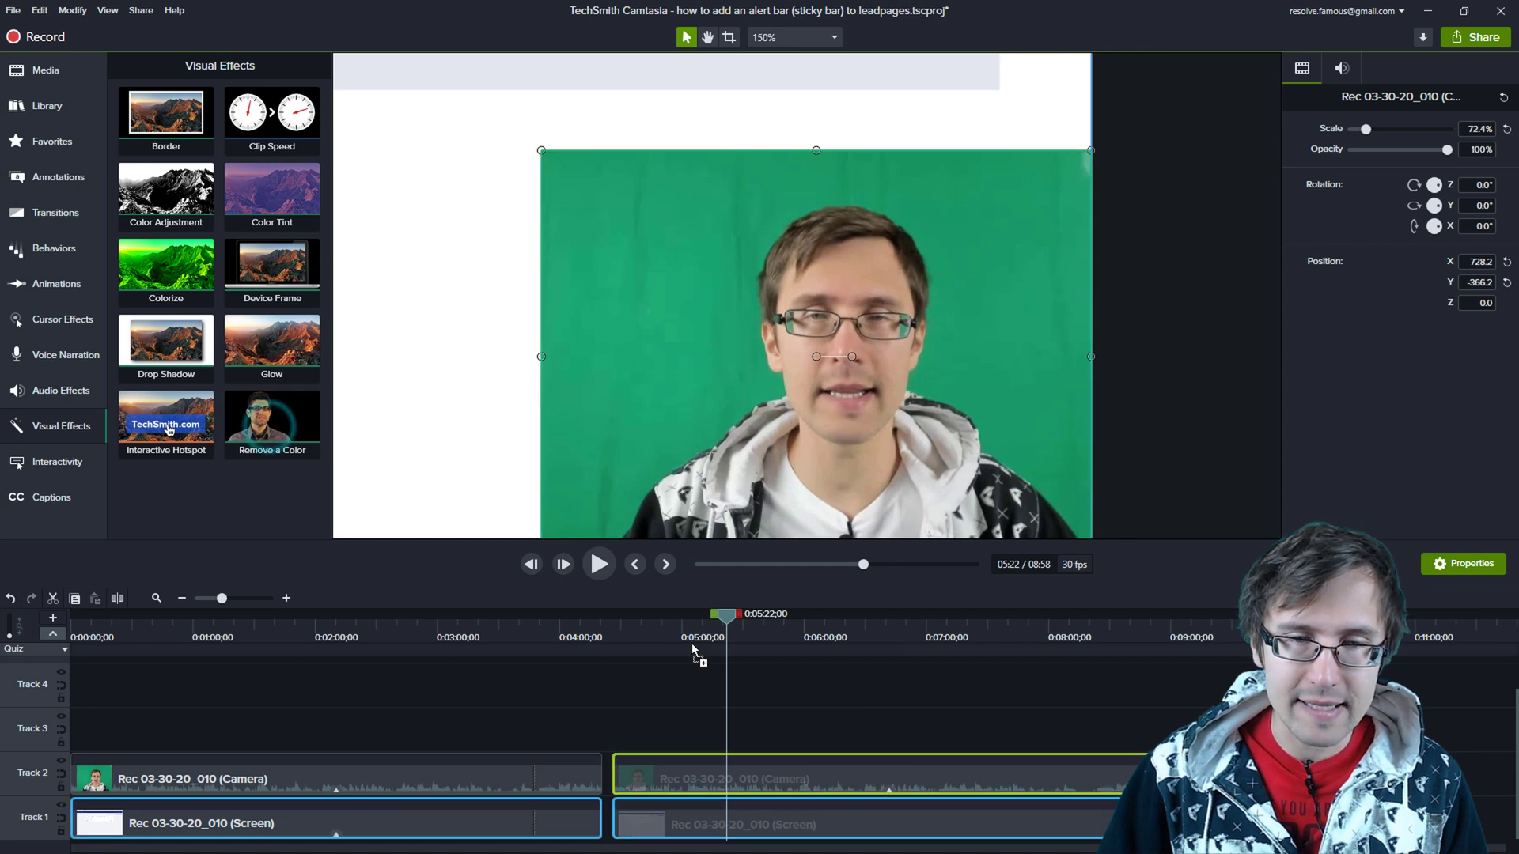
Step: Apply Remove a Color to the Camera clip, sampling the green background with the eyedropper
{"action": "double_click", "coordinate": [272, 417]}
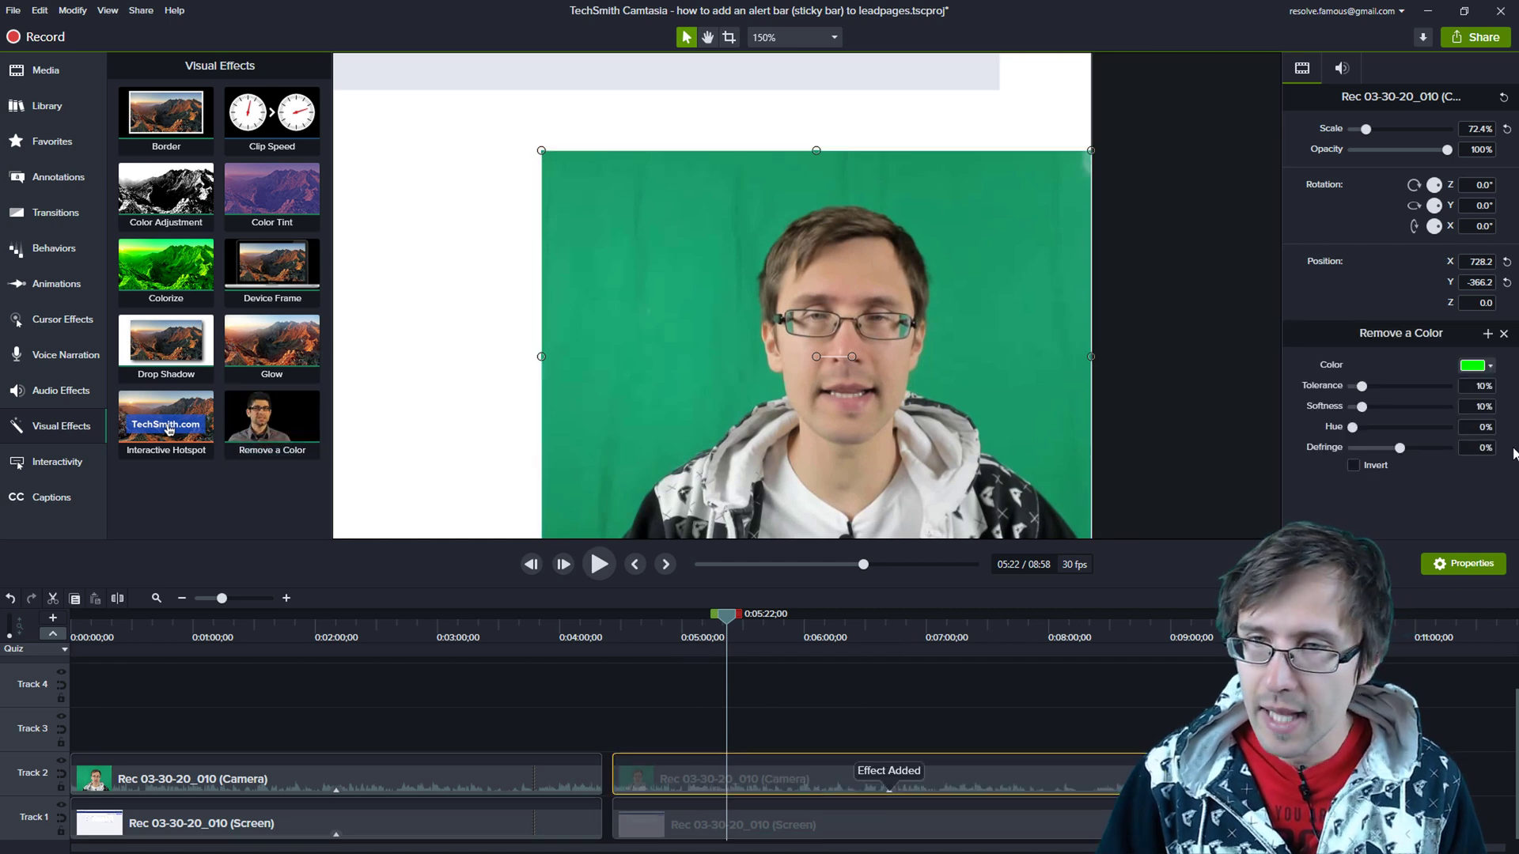
{"action": "left_click", "coordinate": [1472, 366]}
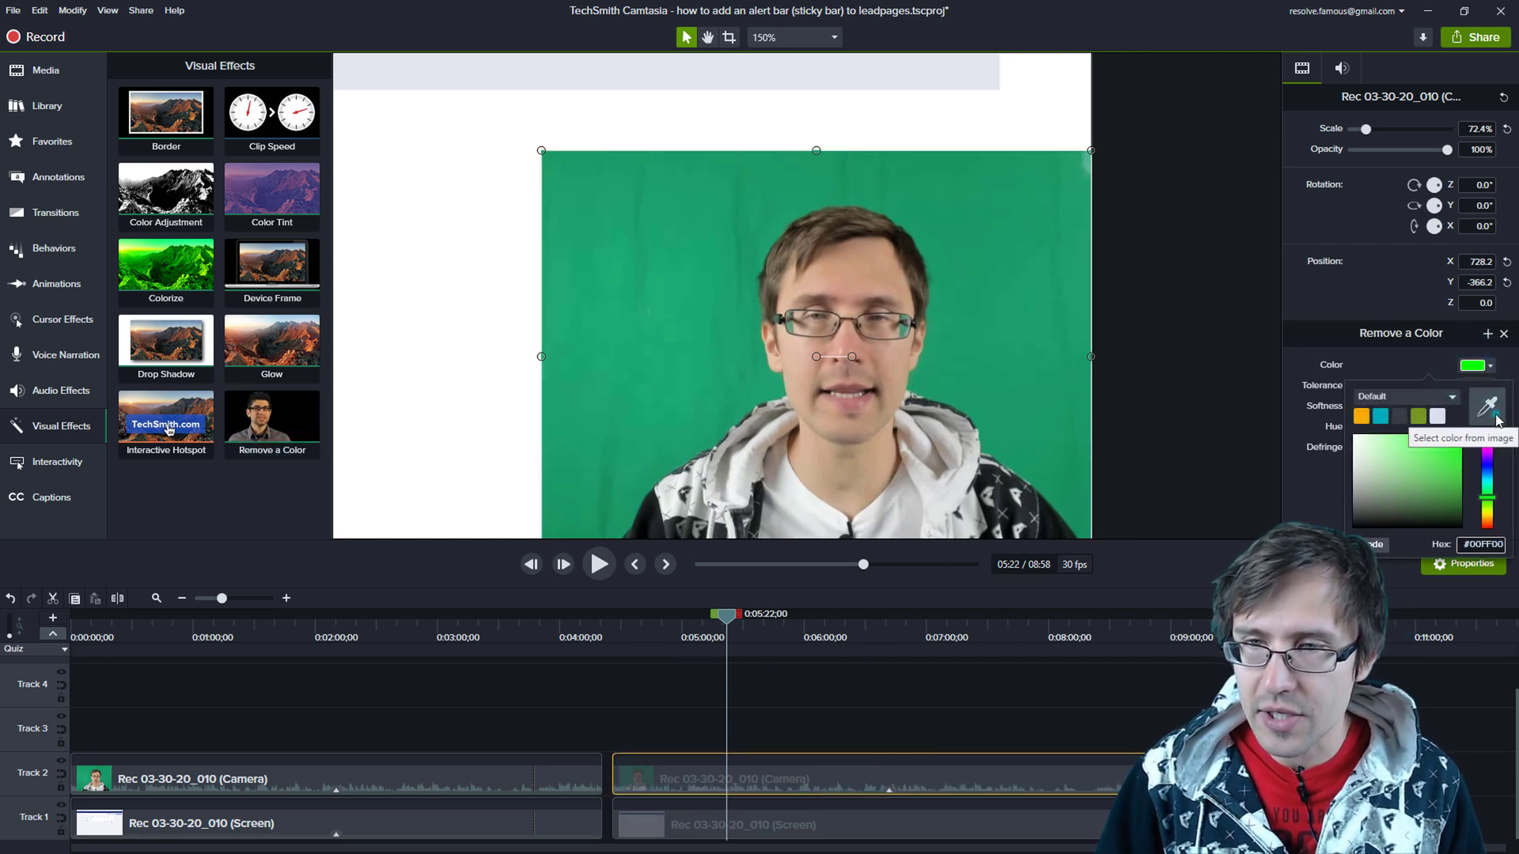
{"action": "left_click", "coordinate": [1487, 405]}
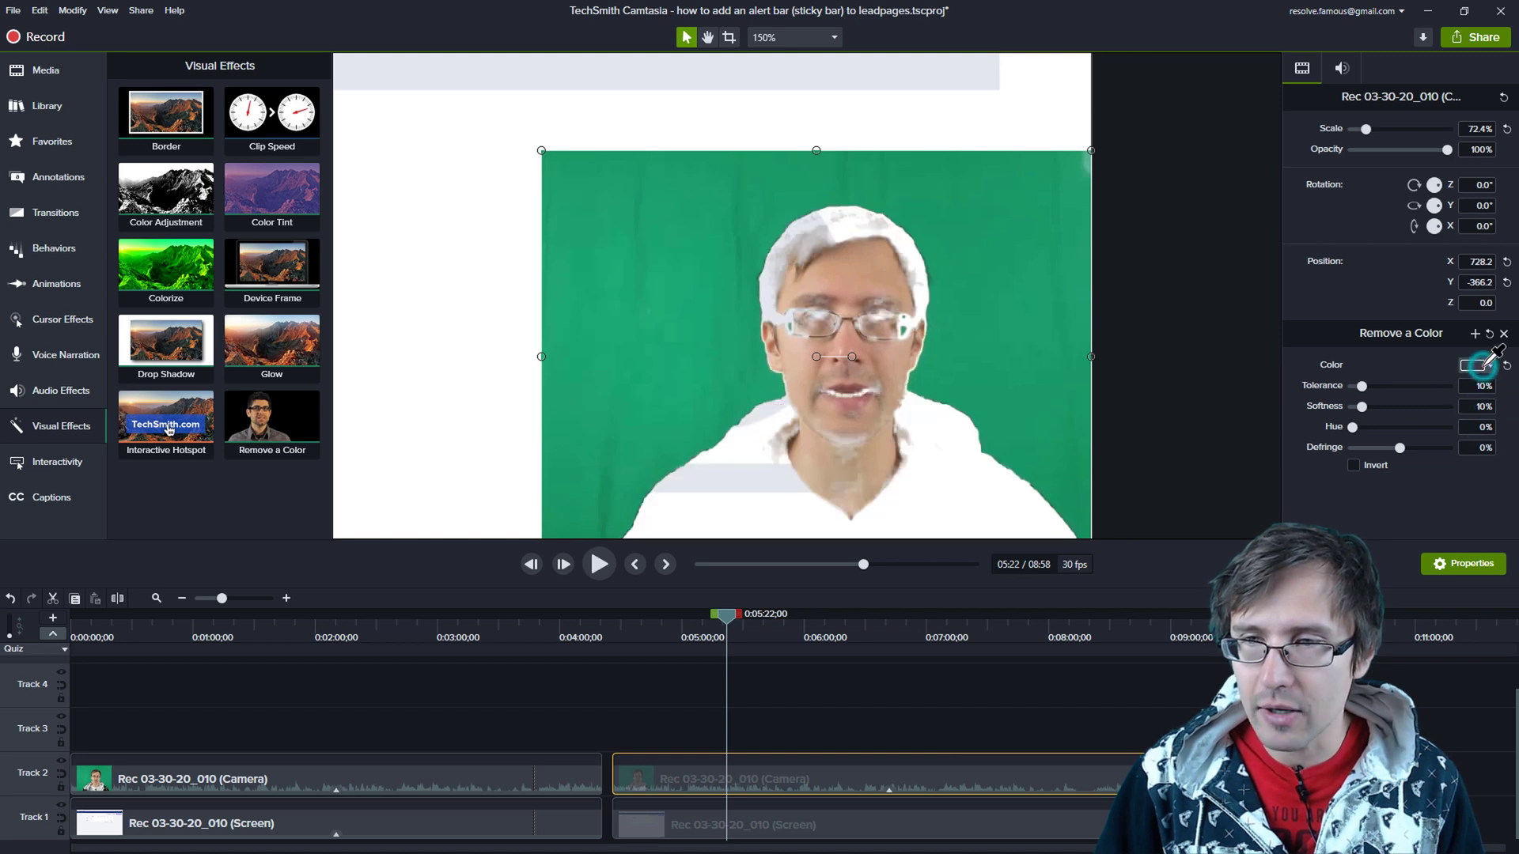
{"action": "left_click", "coordinate": [1471, 363]}
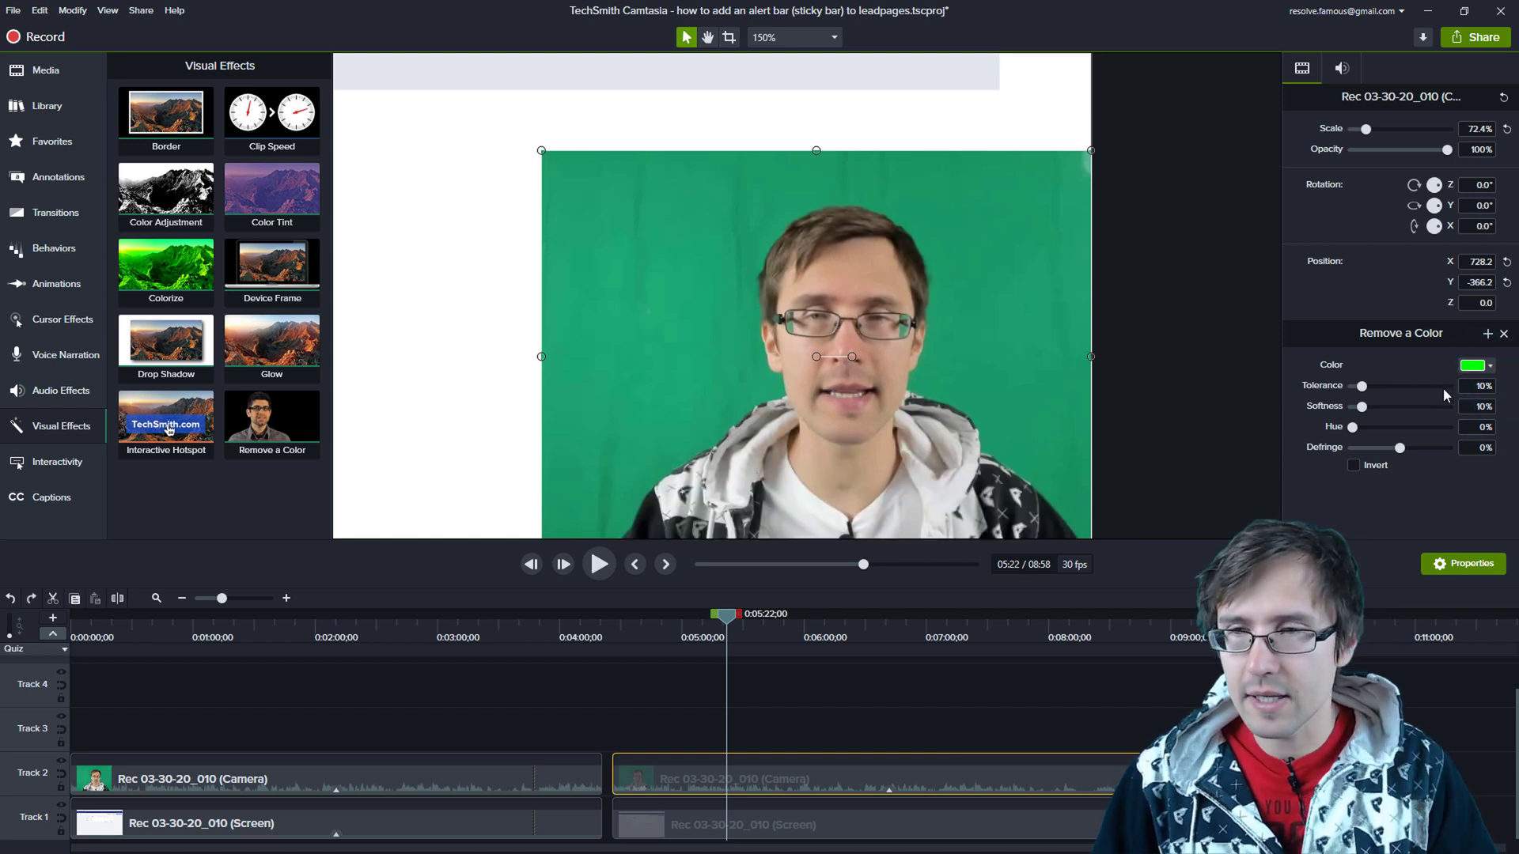
{"action": "left_click", "coordinate": [1471, 366]}
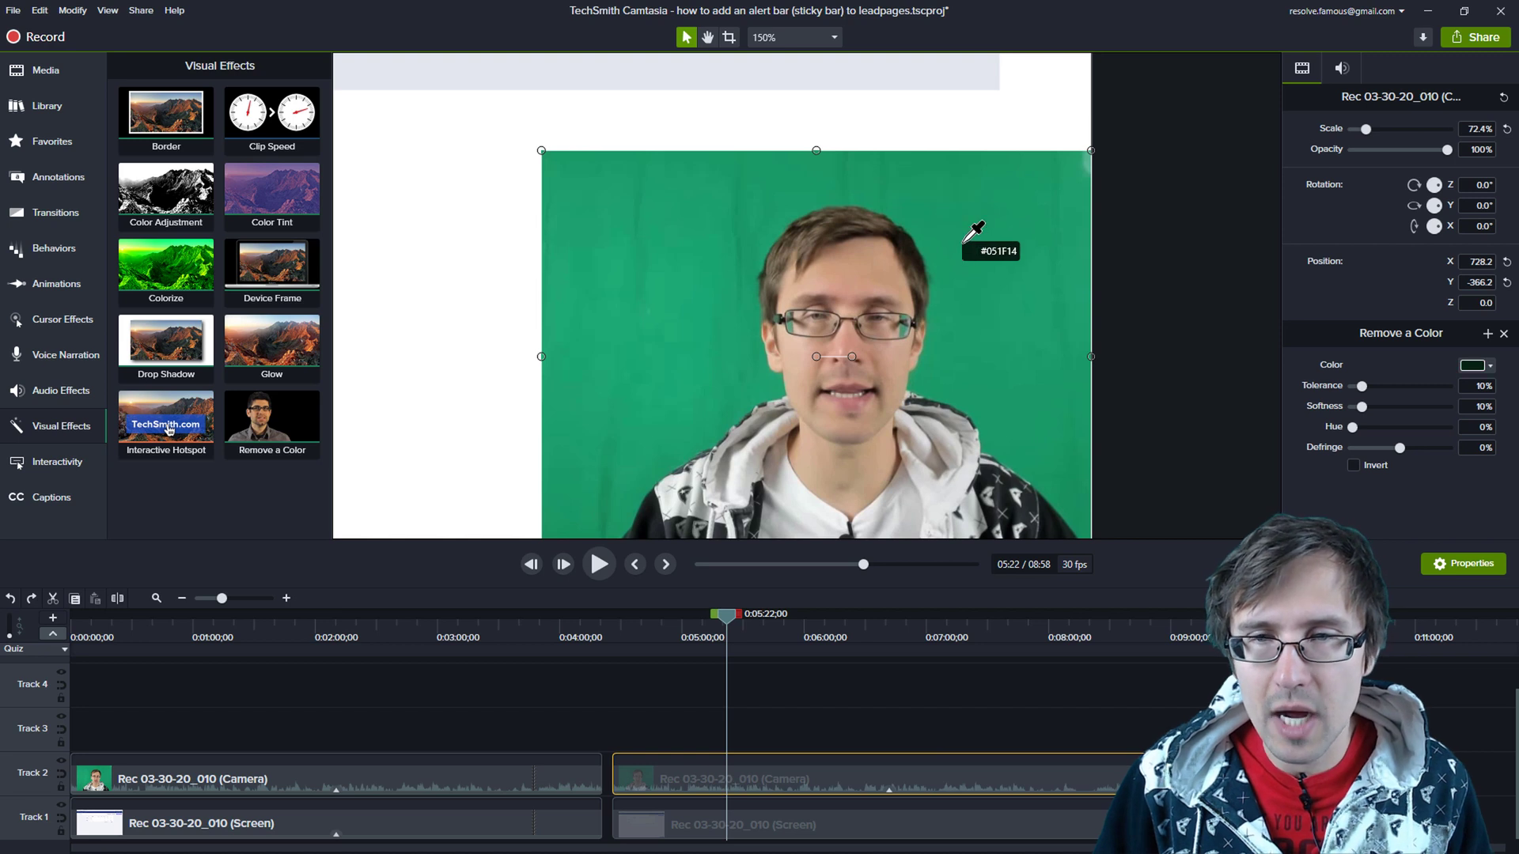
{"action": "mouse_move", "coordinate": [988, 308]}
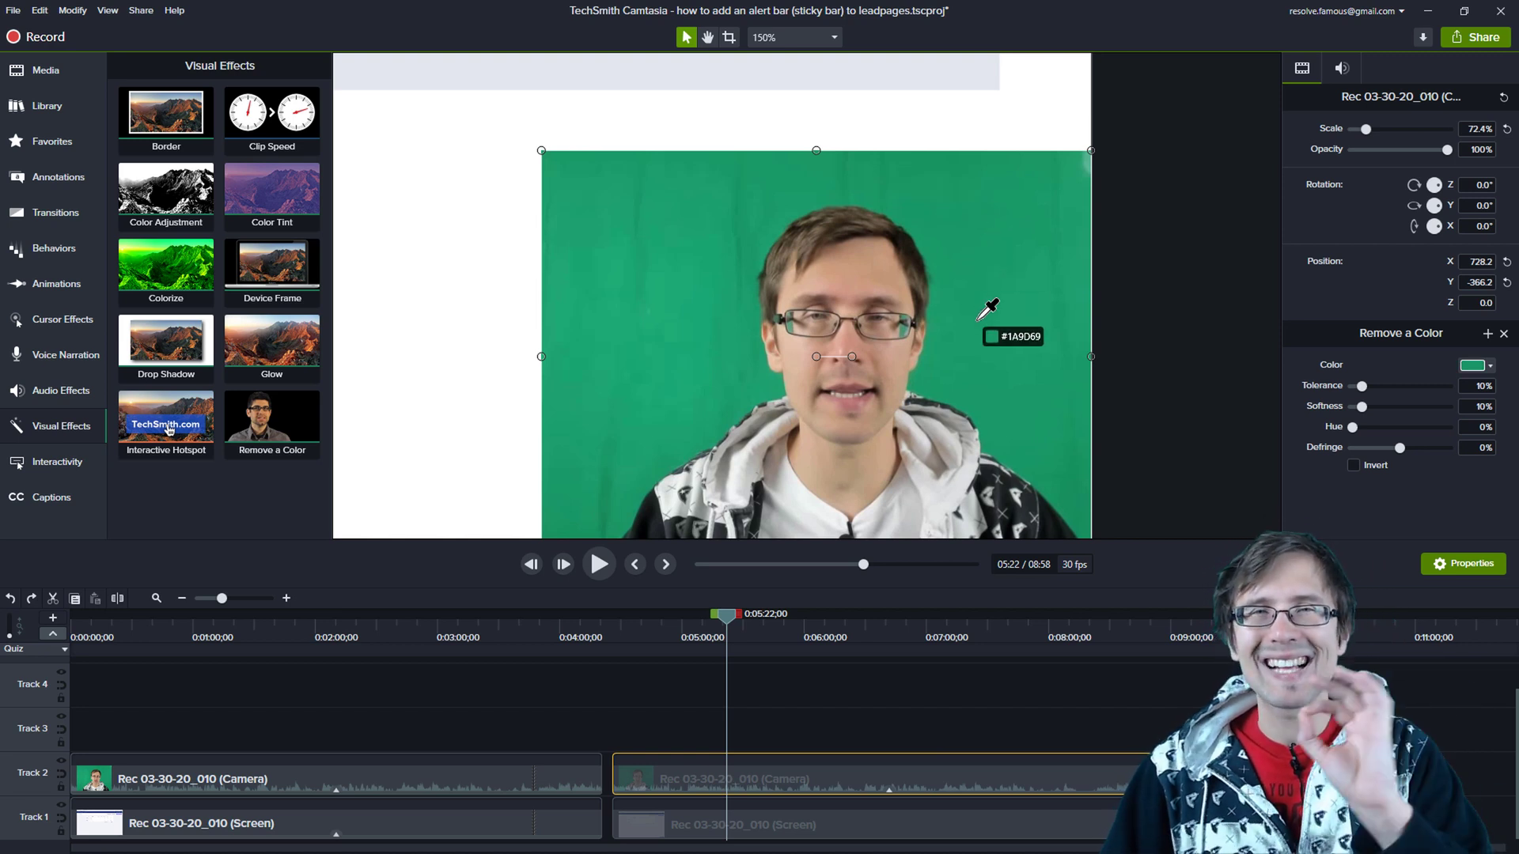
{"action": "mouse_move", "coordinate": [666, 277]}
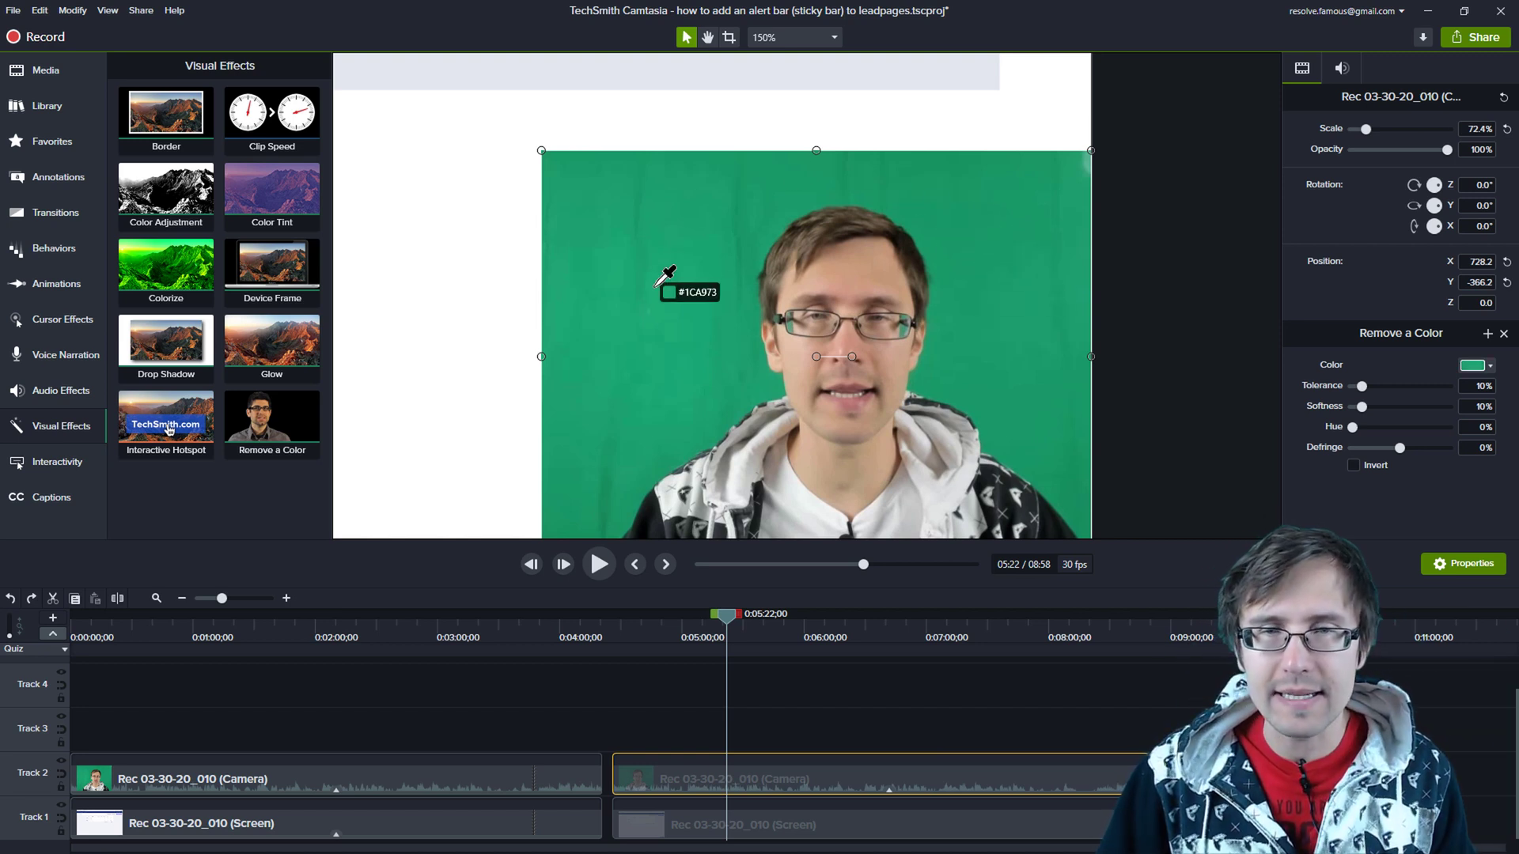
{"action": "mouse_move", "coordinate": [693, 361]}
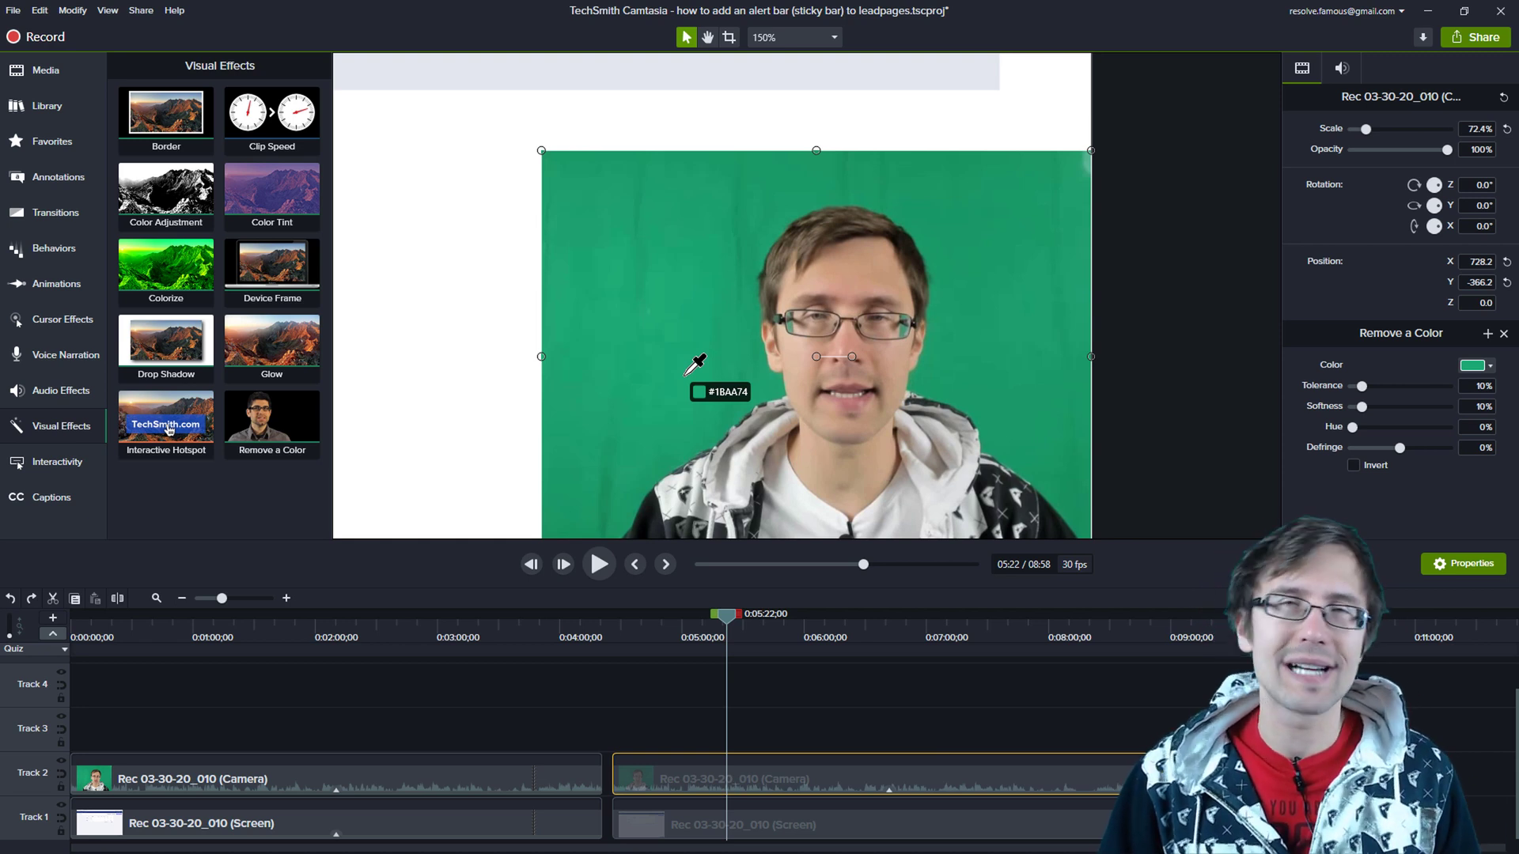
{"action": "mouse_move", "coordinate": [690, 249]}
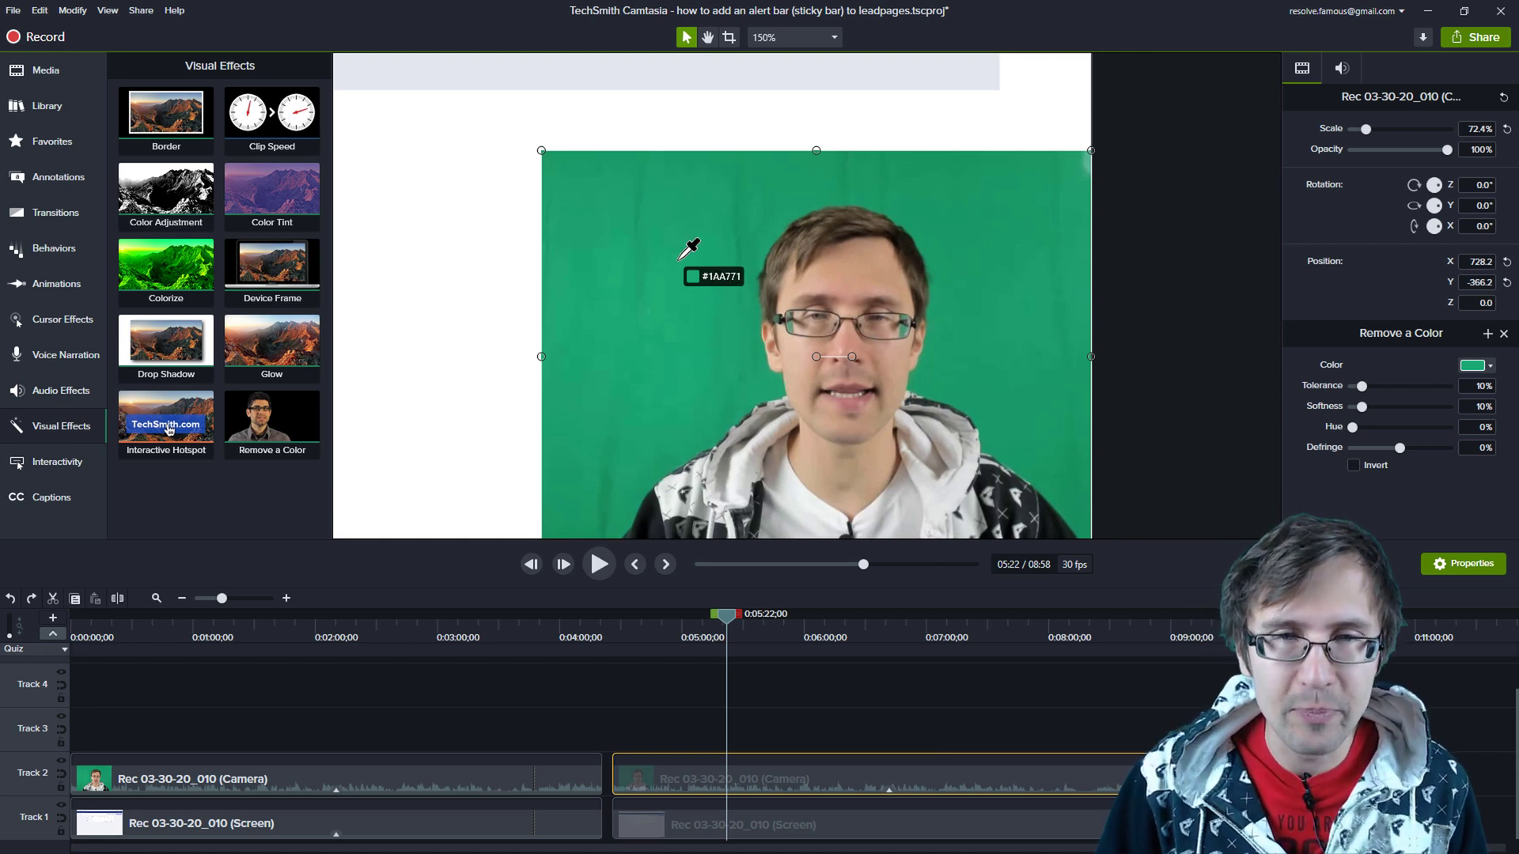
{"action": "mouse_move", "coordinate": [647, 204]}
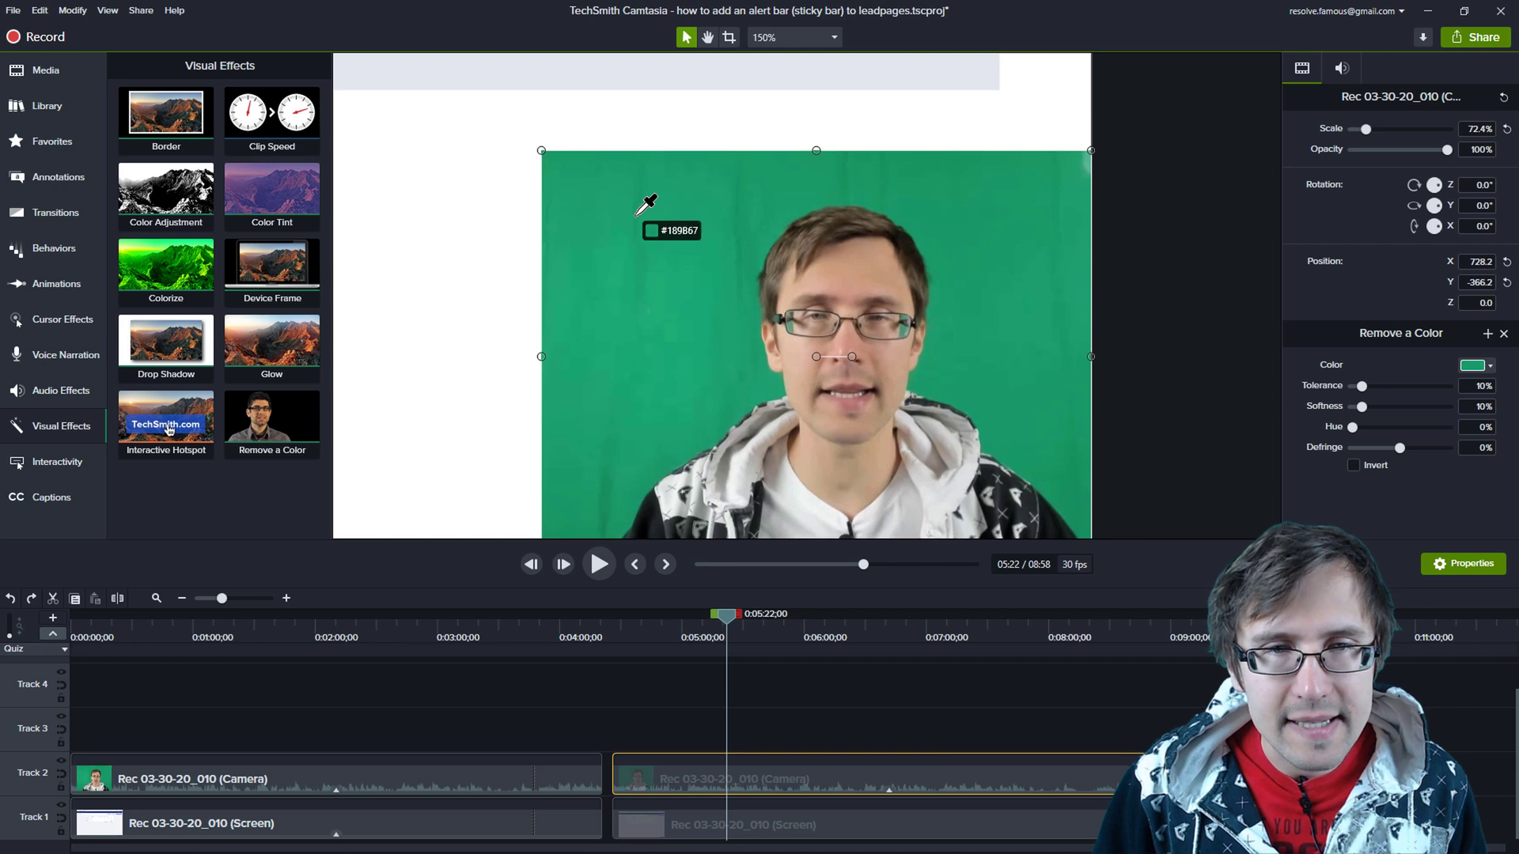
{"action": "mouse_move", "coordinate": [659, 271]}
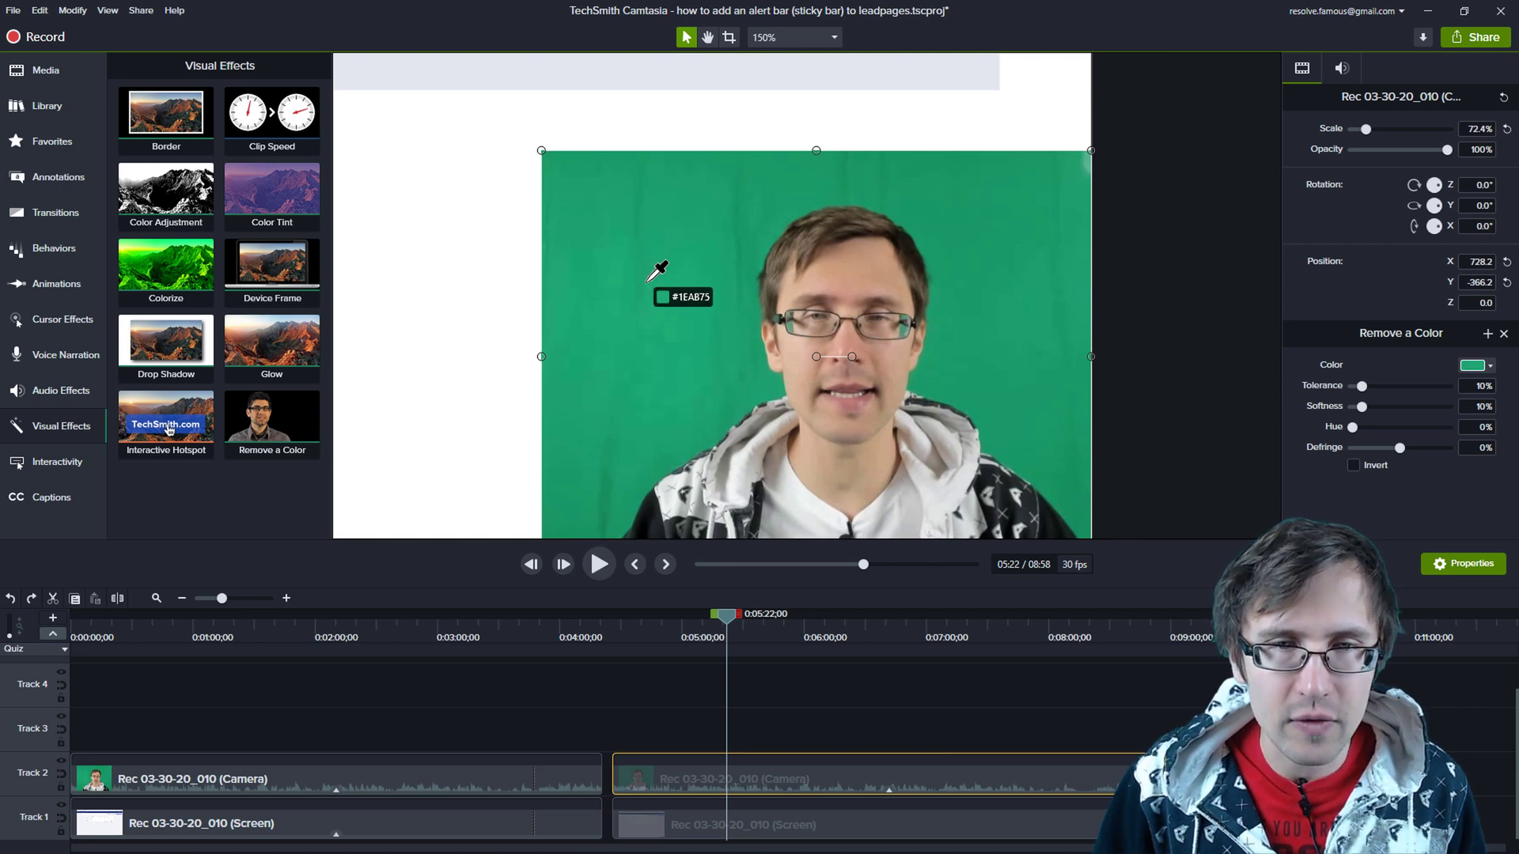
{"action": "mouse_move", "coordinate": [736, 192]}
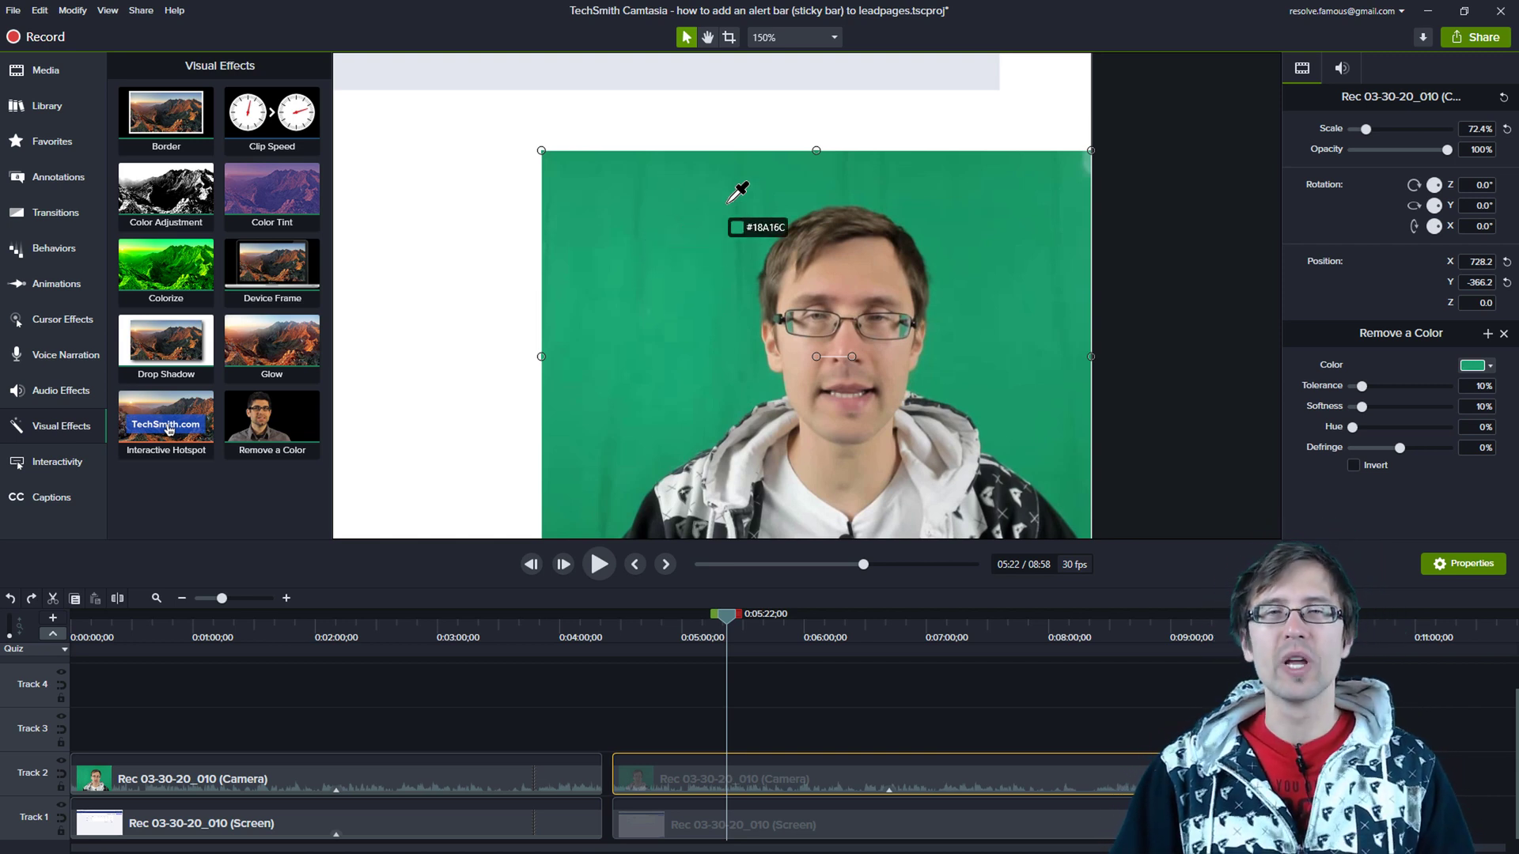
{"action": "mouse_move", "coordinate": [1014, 329]}
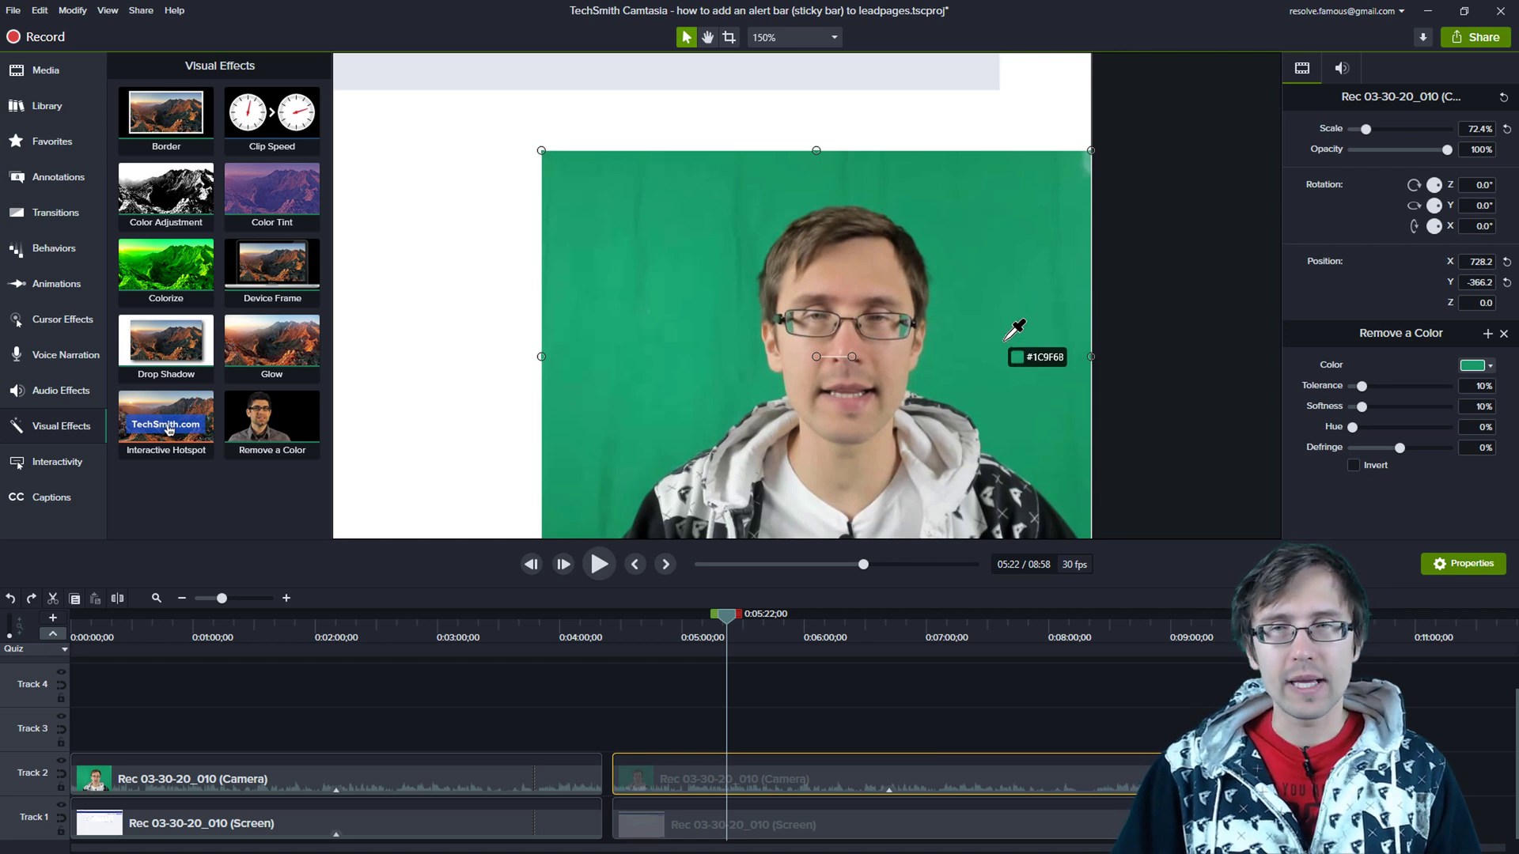
{"action": "mouse_move", "coordinate": [986, 250]}
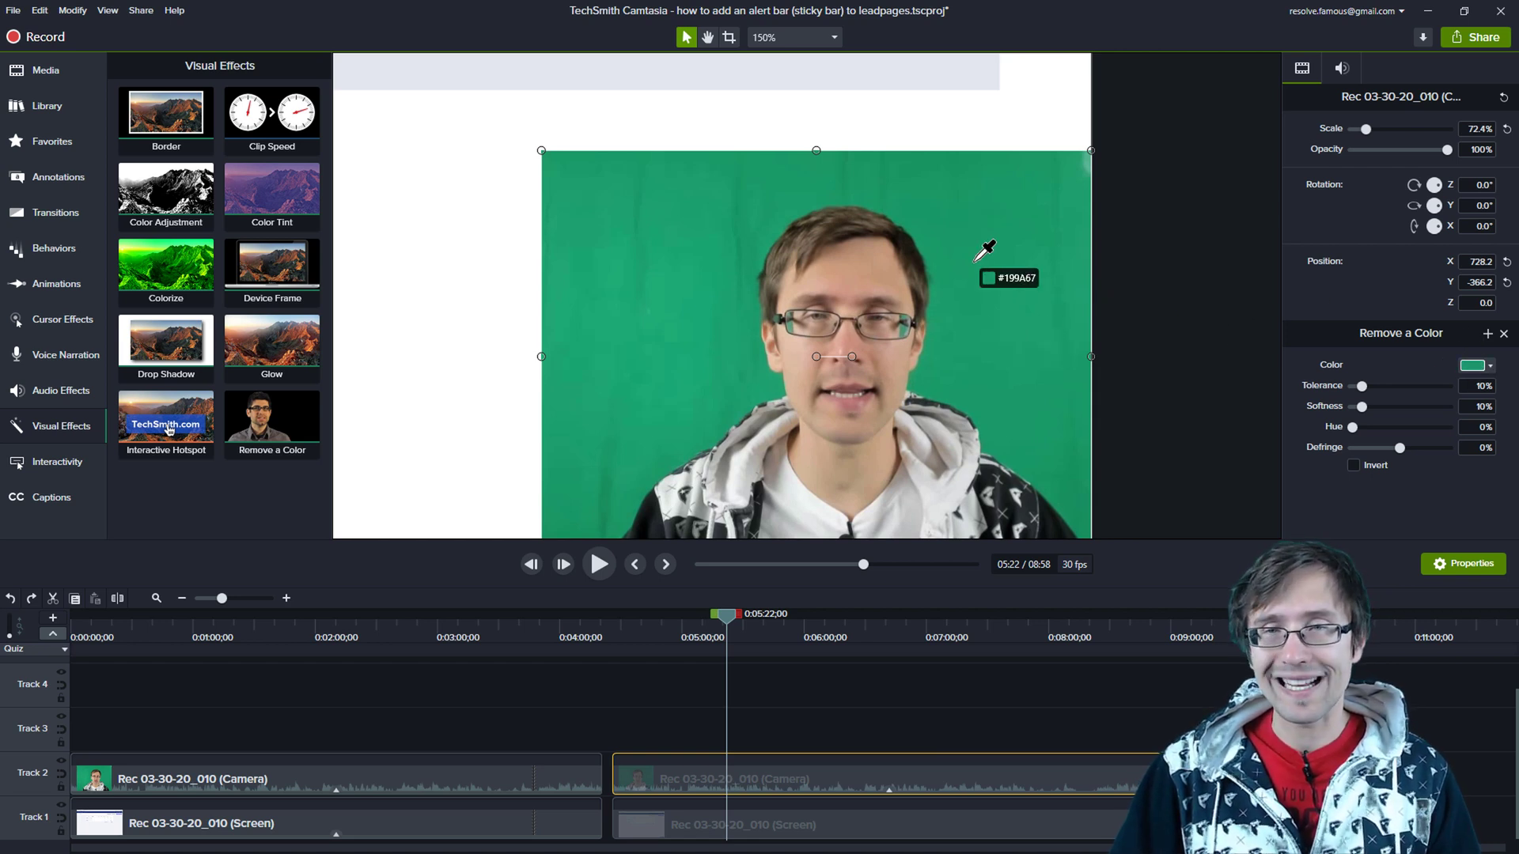
{"action": "left_click", "coordinate": [986, 250]}
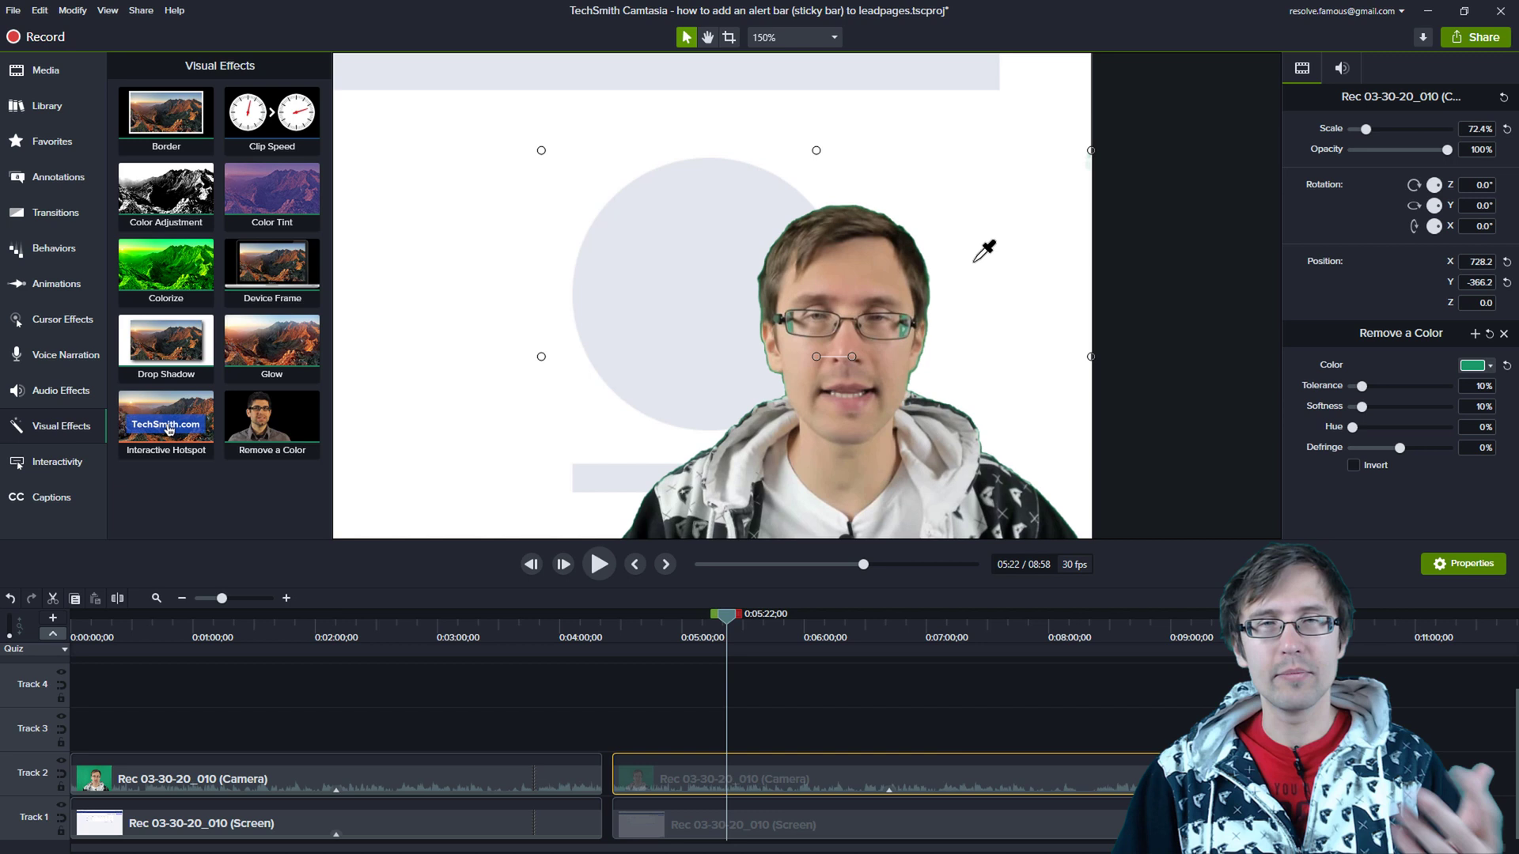
{"action": "mouse_move", "coordinate": [896, 387]}
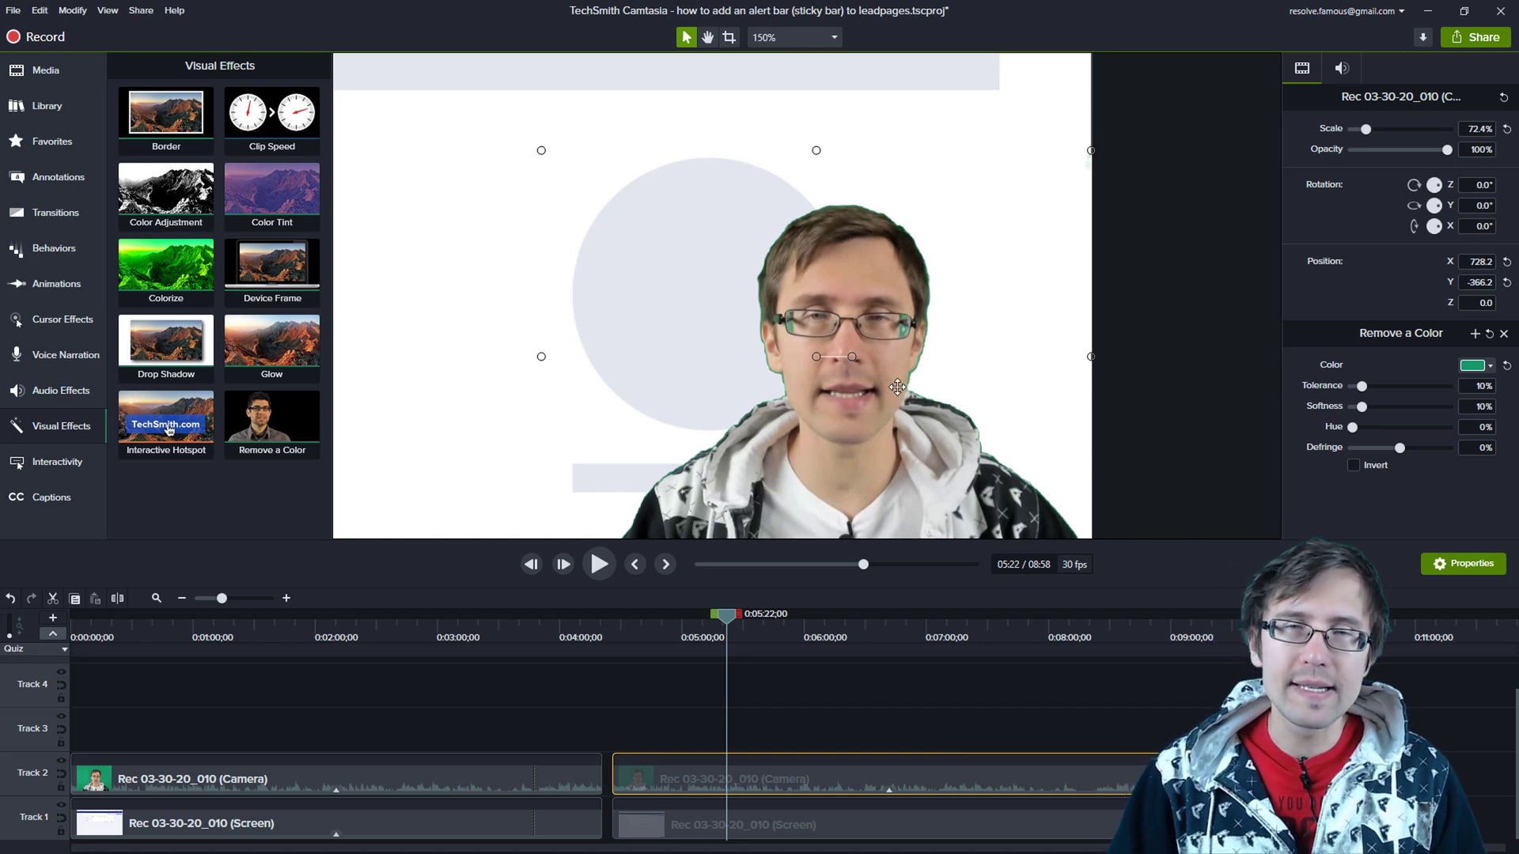
{"action": "mouse_move", "coordinate": [932, 244]}
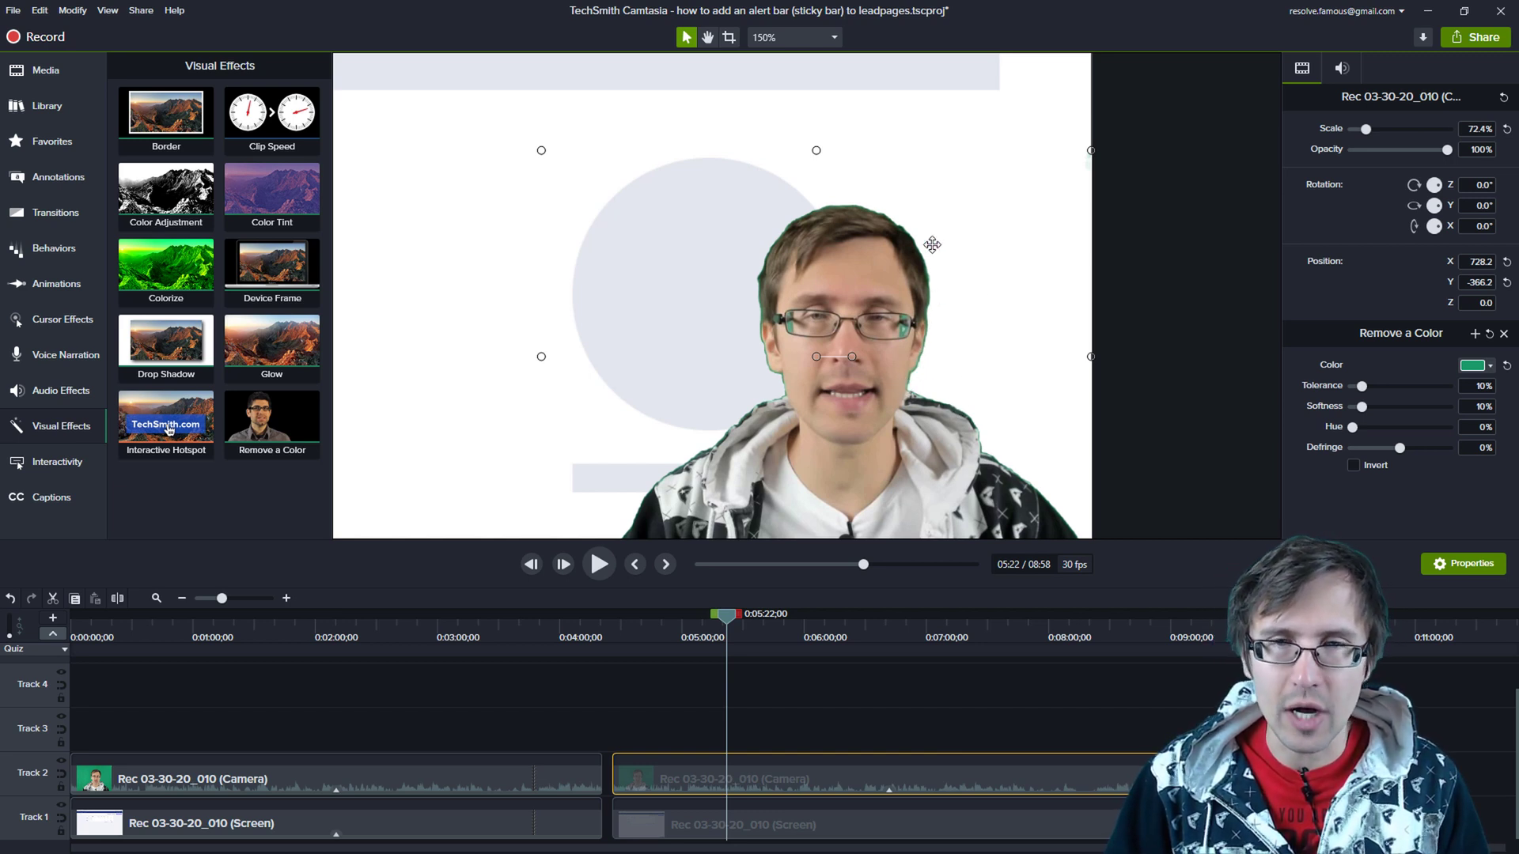
{"action": "mouse_move", "coordinate": [754, 403]}
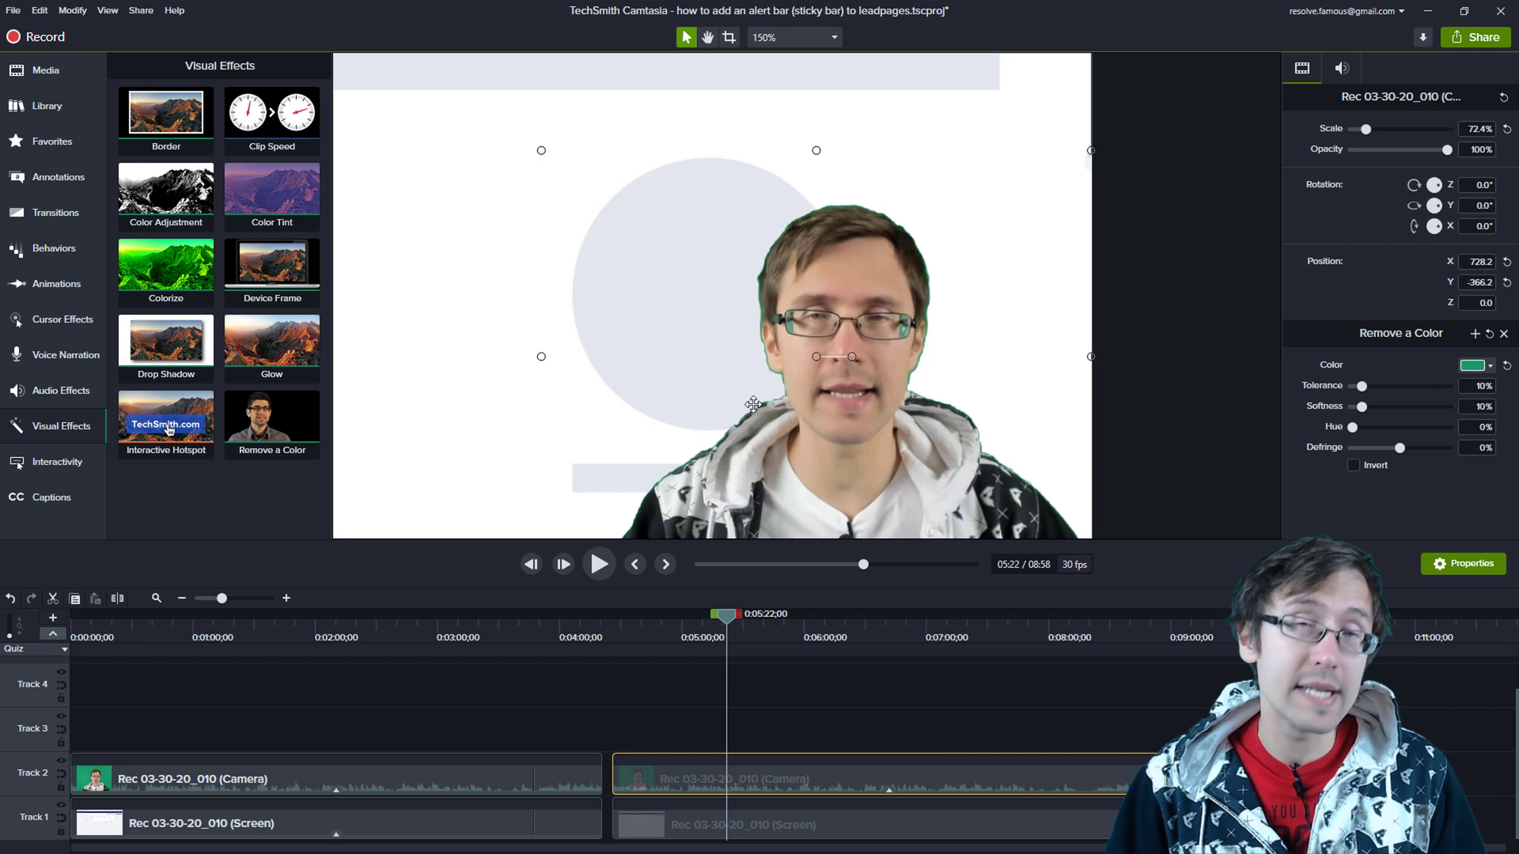
{"action": "mouse_move", "coordinate": [704, 397]}
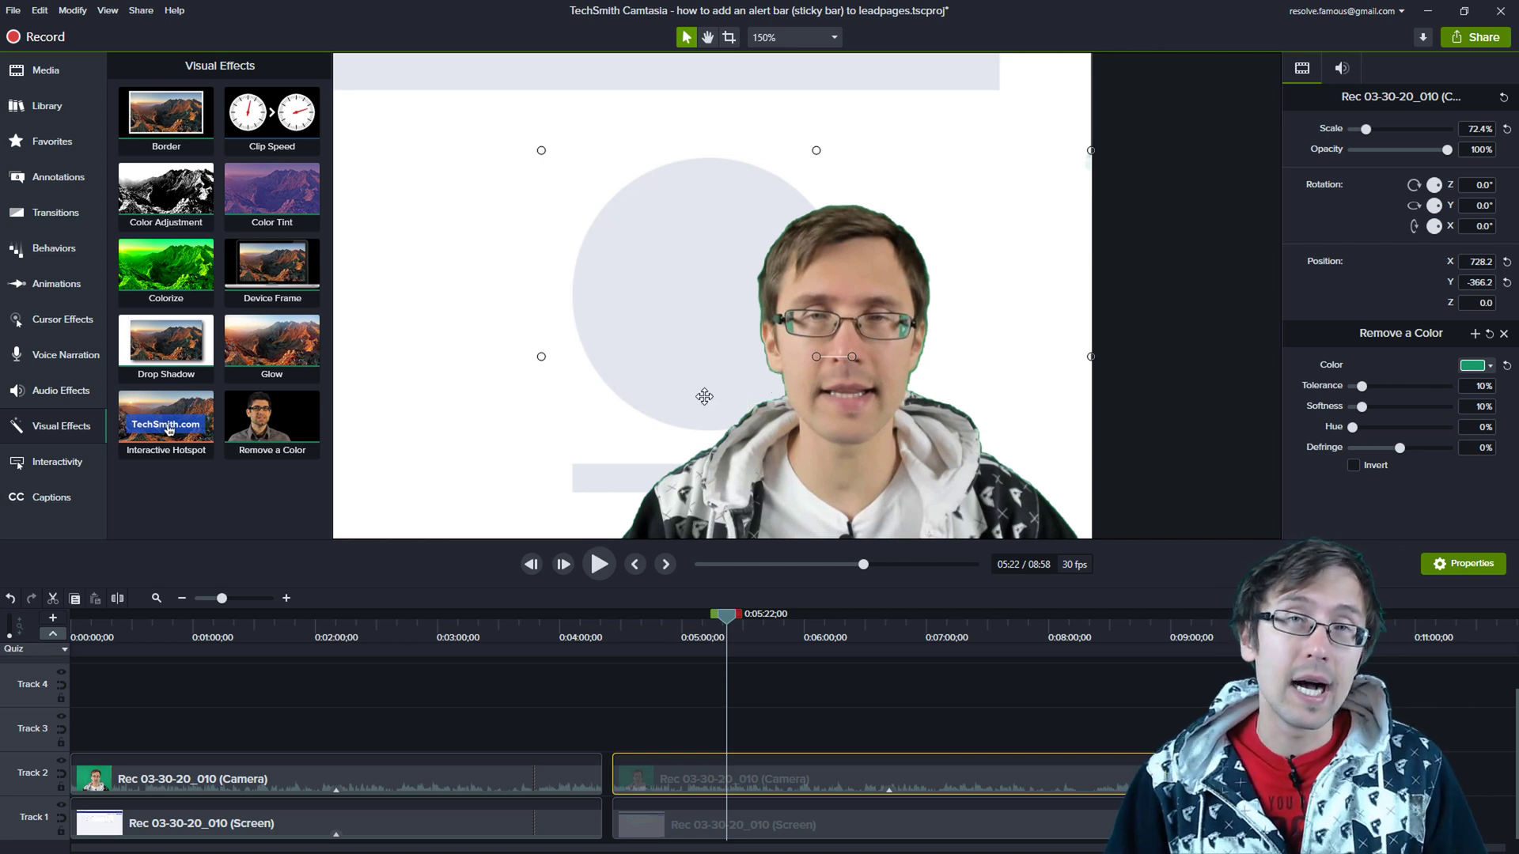
{"action": "mouse_move", "coordinate": [777, 332]}
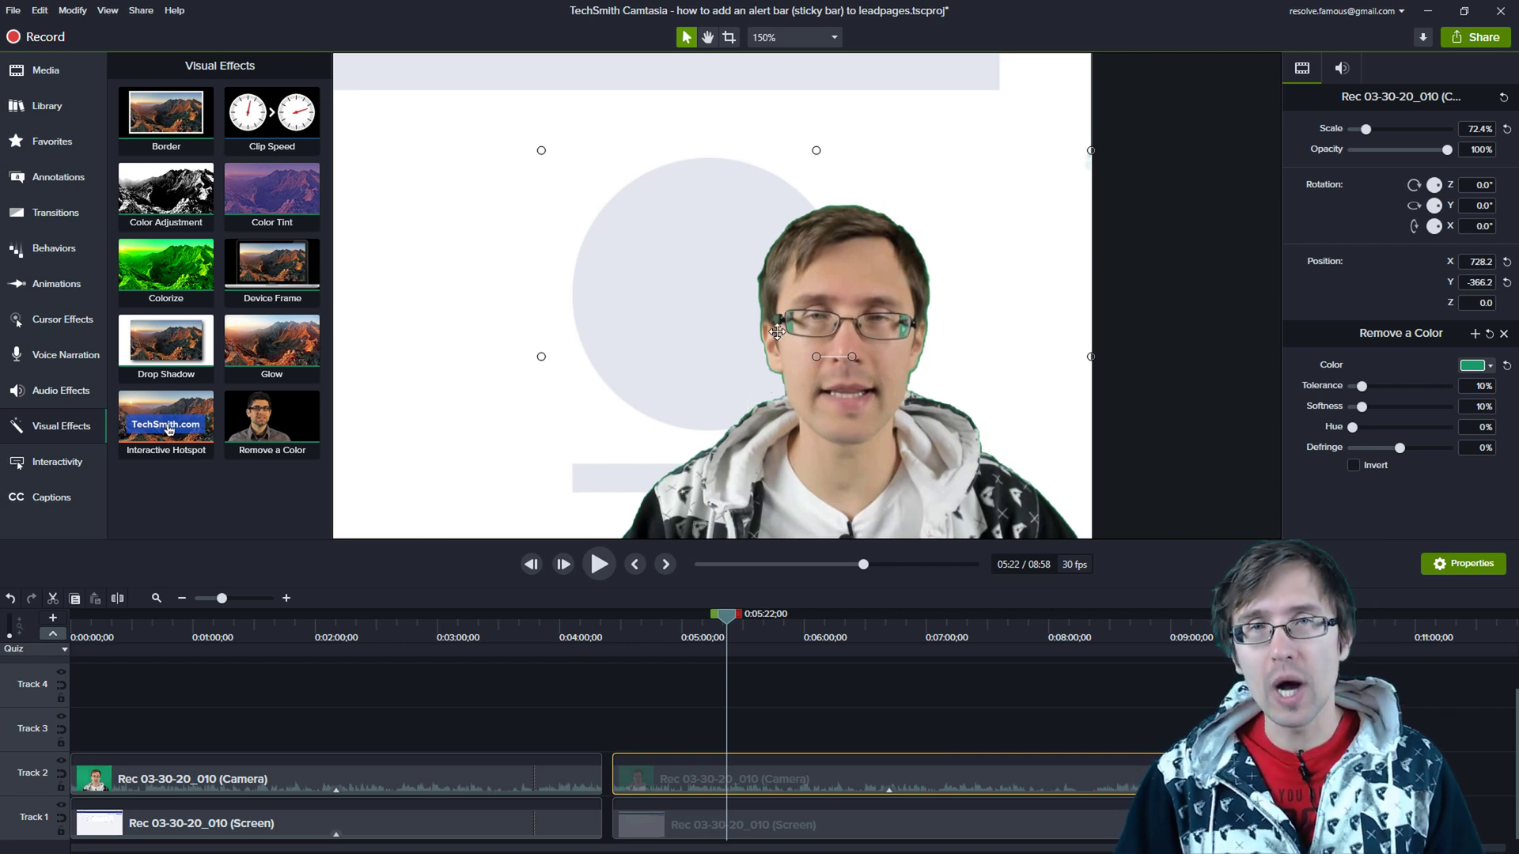
{"action": "mouse_move", "coordinate": [685, 328]}
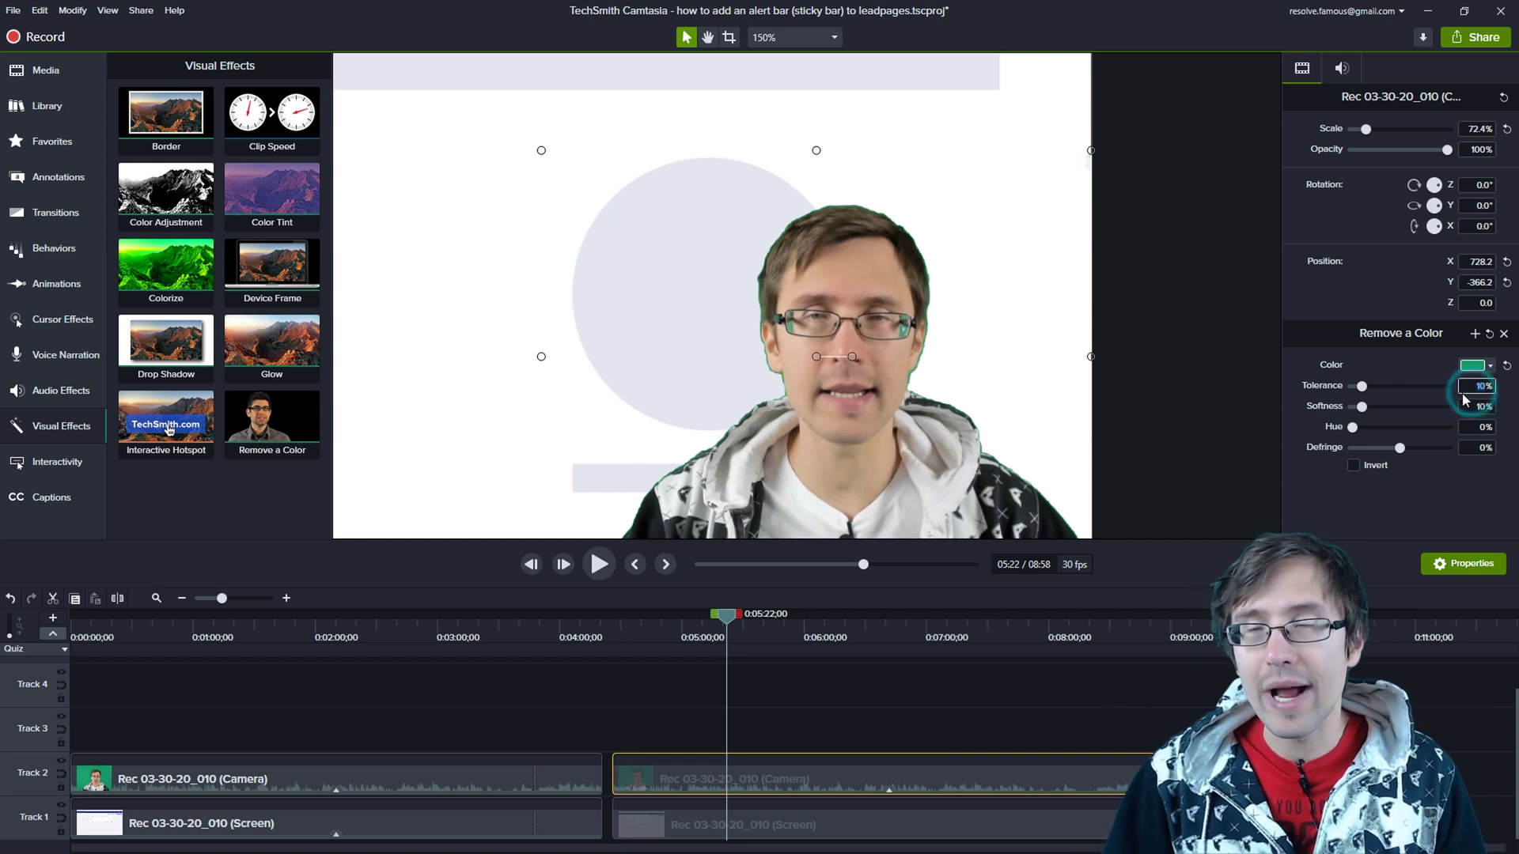
{"action": "mouse_move", "coordinate": [1101, 401]}
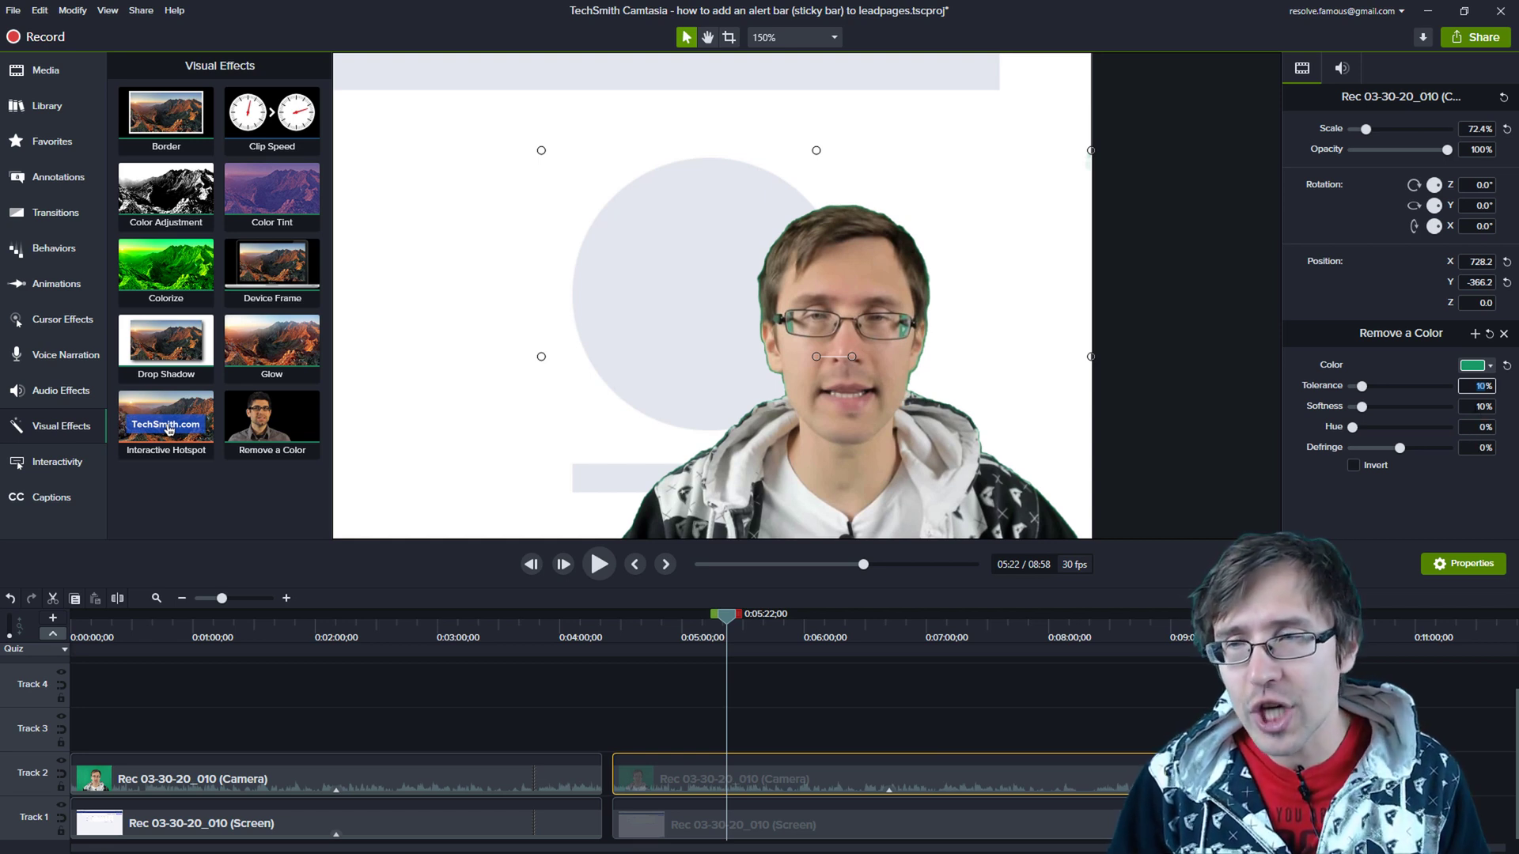
{"action": "mouse_move", "coordinate": [1226, 366]}
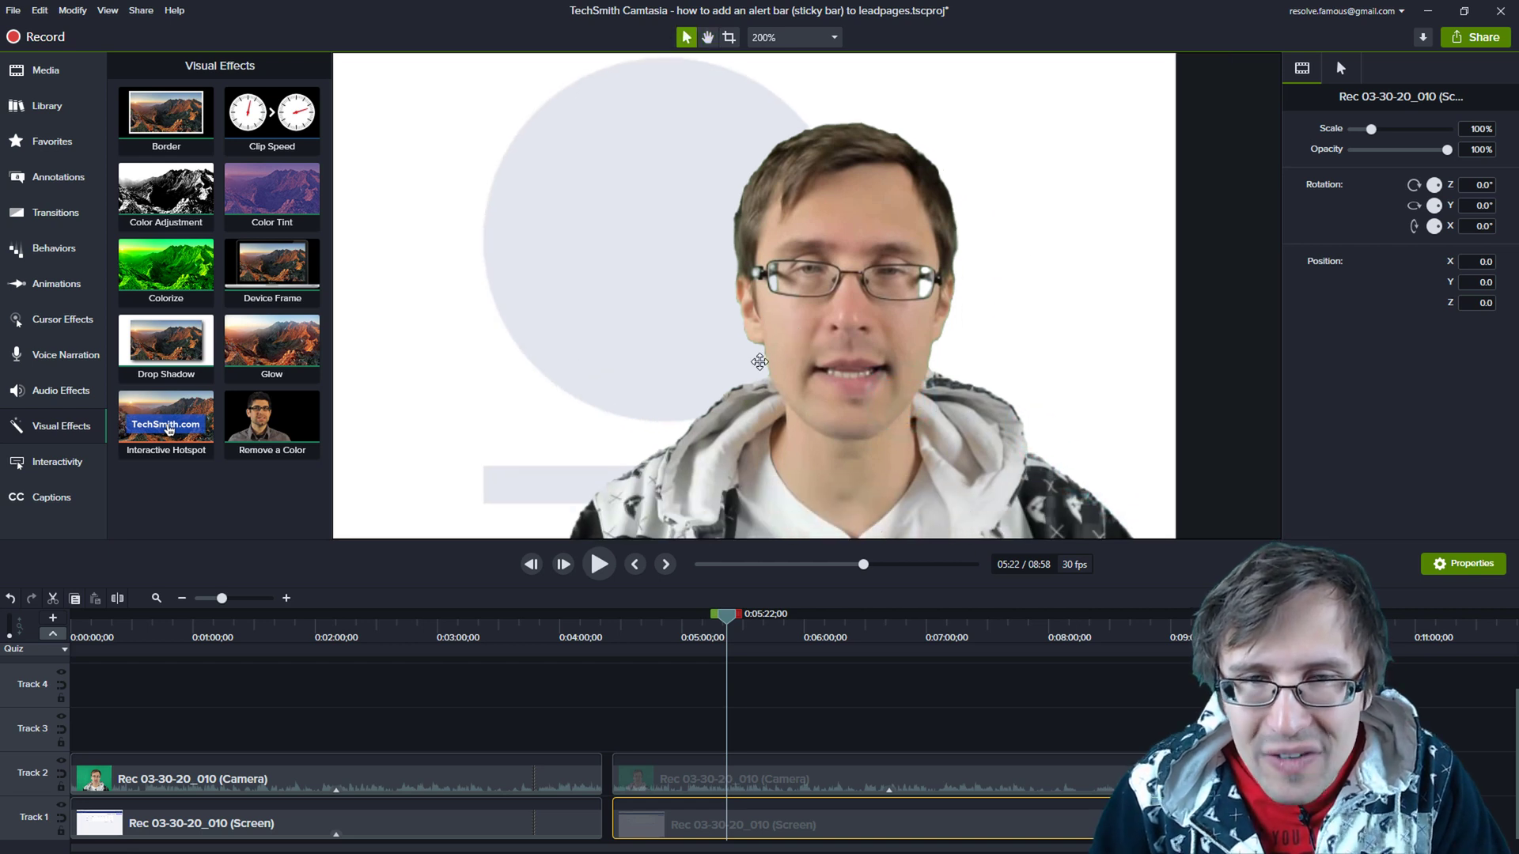
{"action": "mouse_move", "coordinate": [920, 324]}
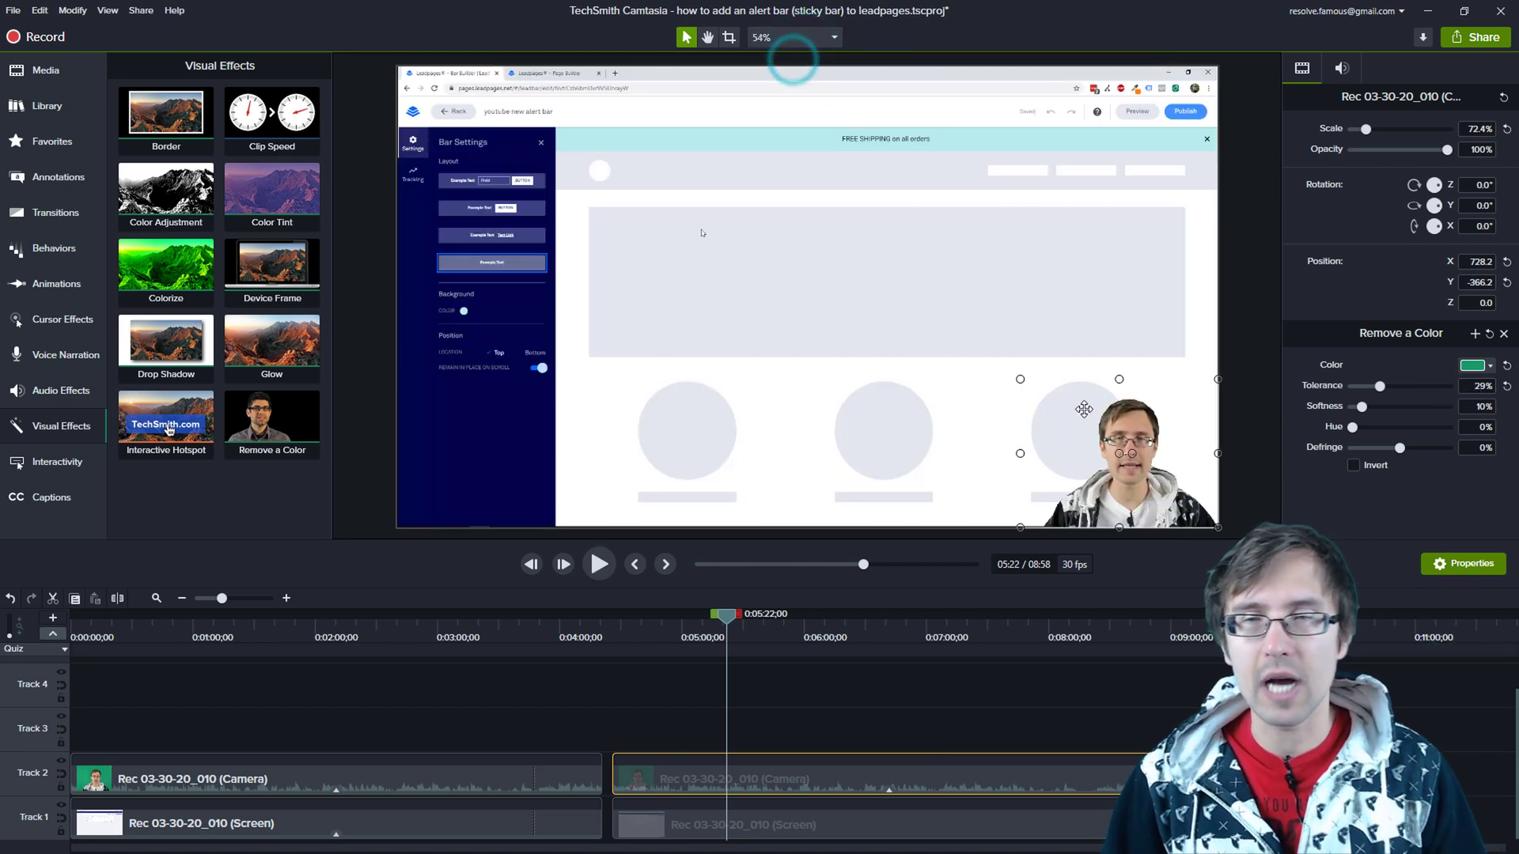
Step: Deselect the Camera clip to preview the keyed presenter over the landing page
{"action": "left_click", "coordinate": [828, 707]}
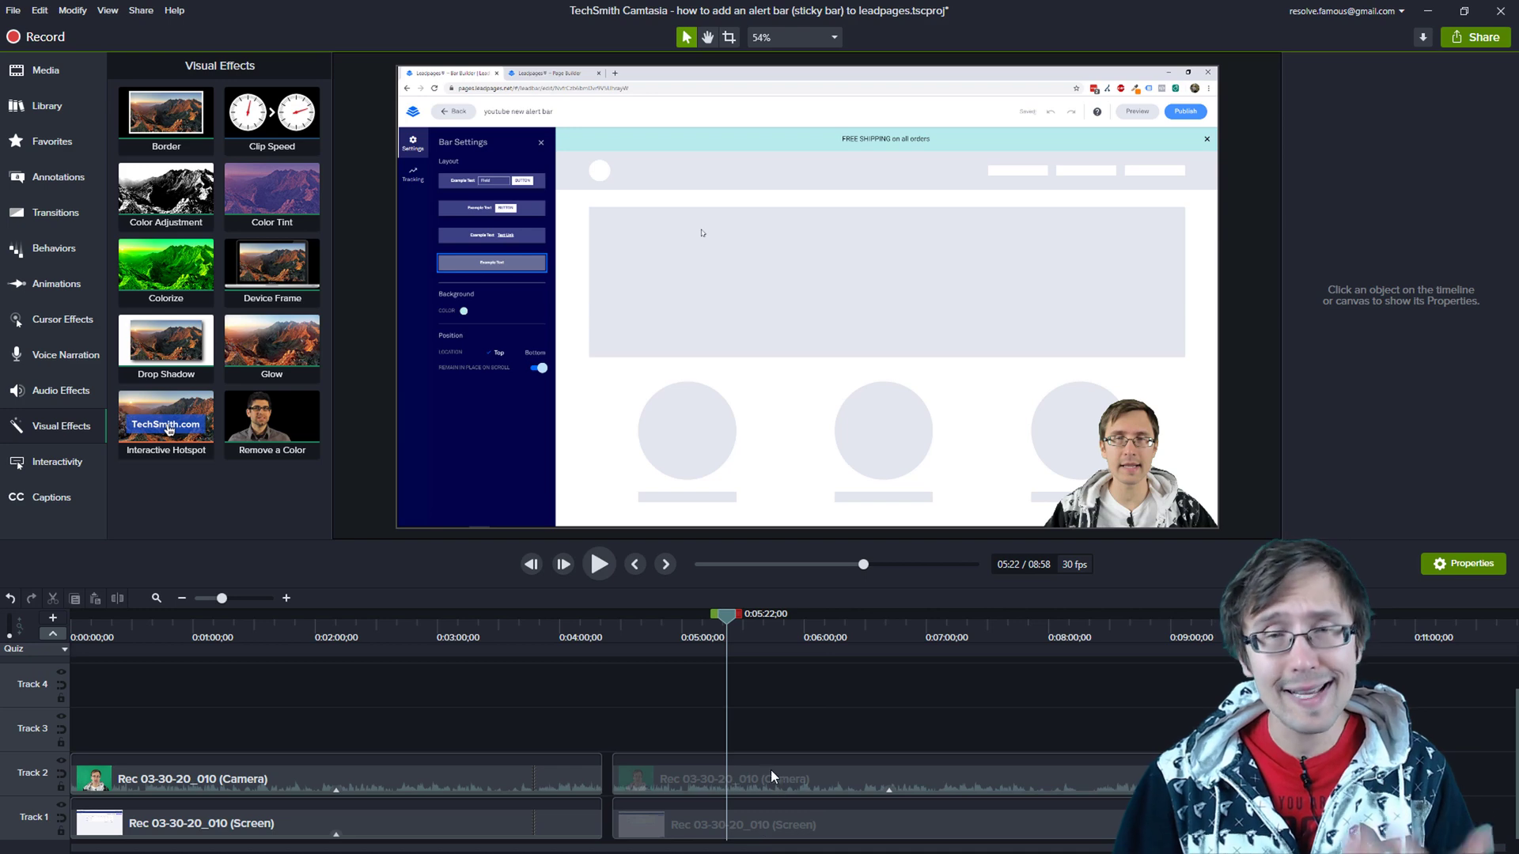
Step: Move the playhead to about 05:50, showing the signup form editor with the presenter
{"action": "left_click", "coordinate": [900, 615]}
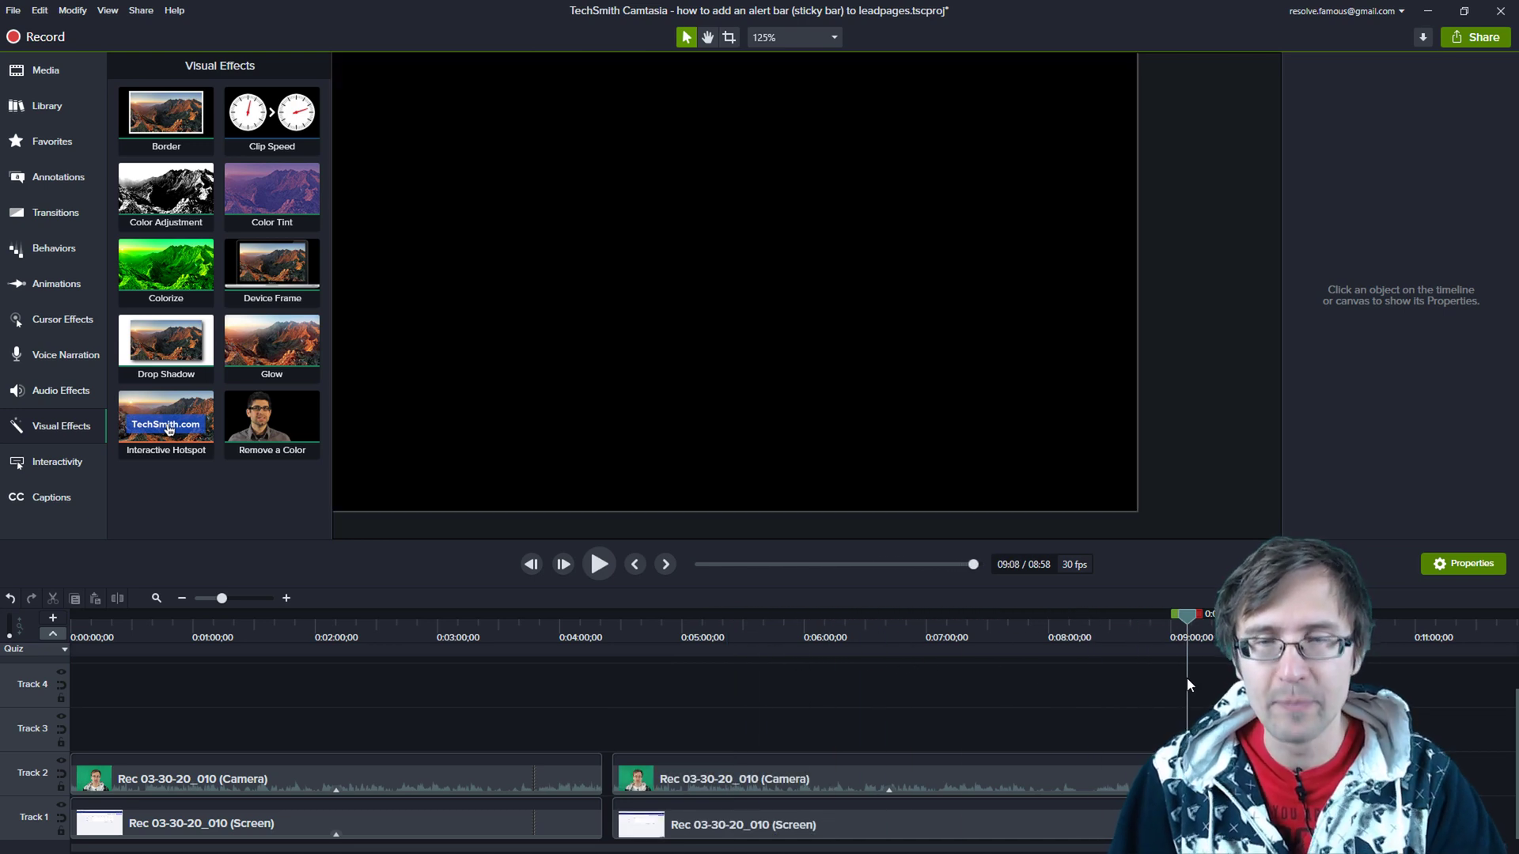
{"action": "left_click", "coordinate": [616, 614]}
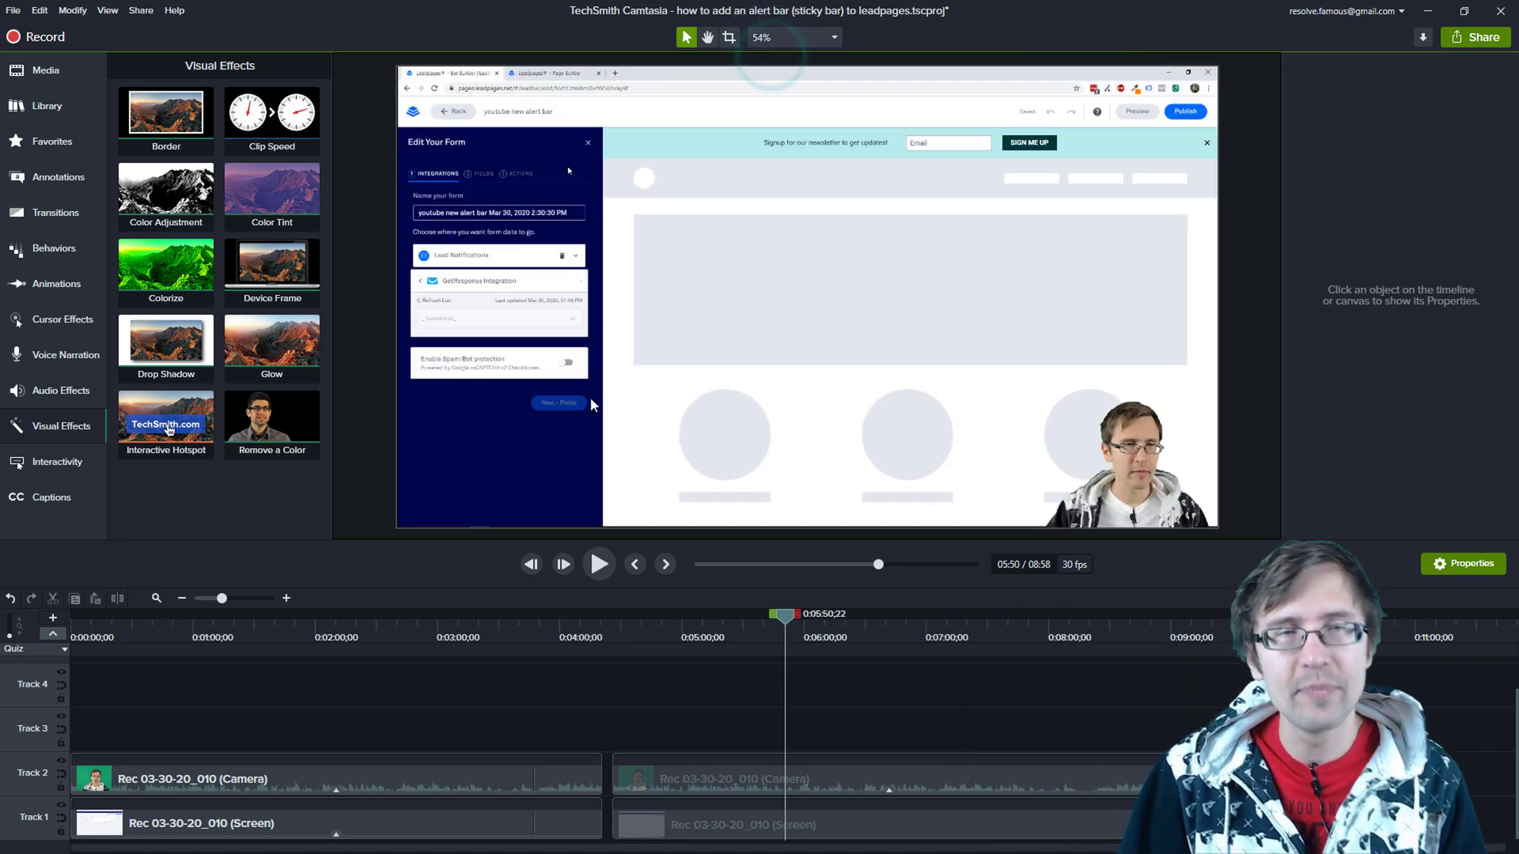
{"action": "mouse_move", "coordinate": [141, 10]}
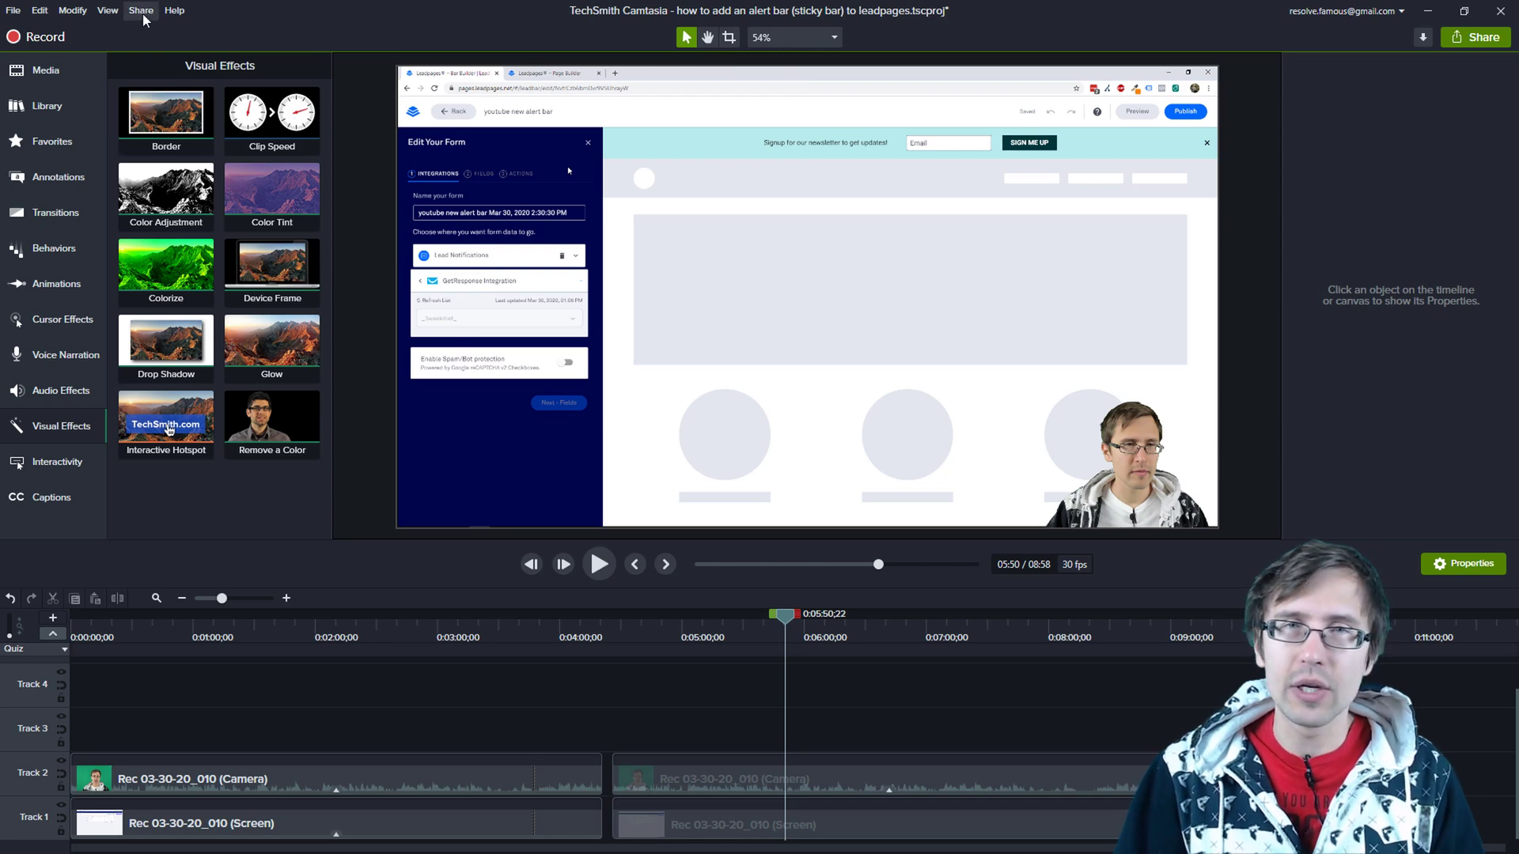
{"action": "left_click", "coordinate": [141, 10]}
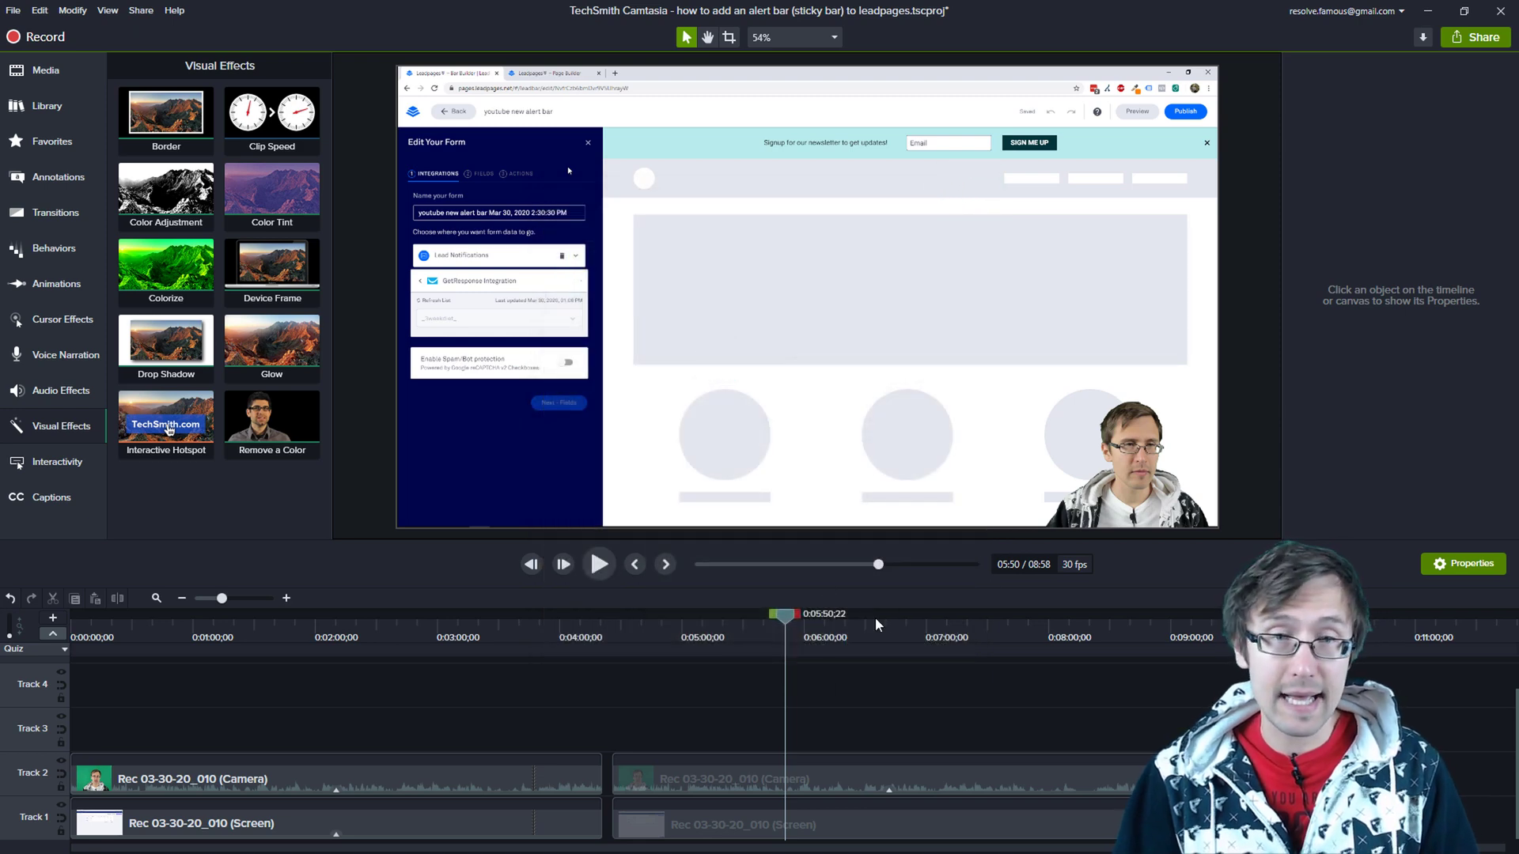
{"action": "mouse_move", "coordinate": [905, 612]}
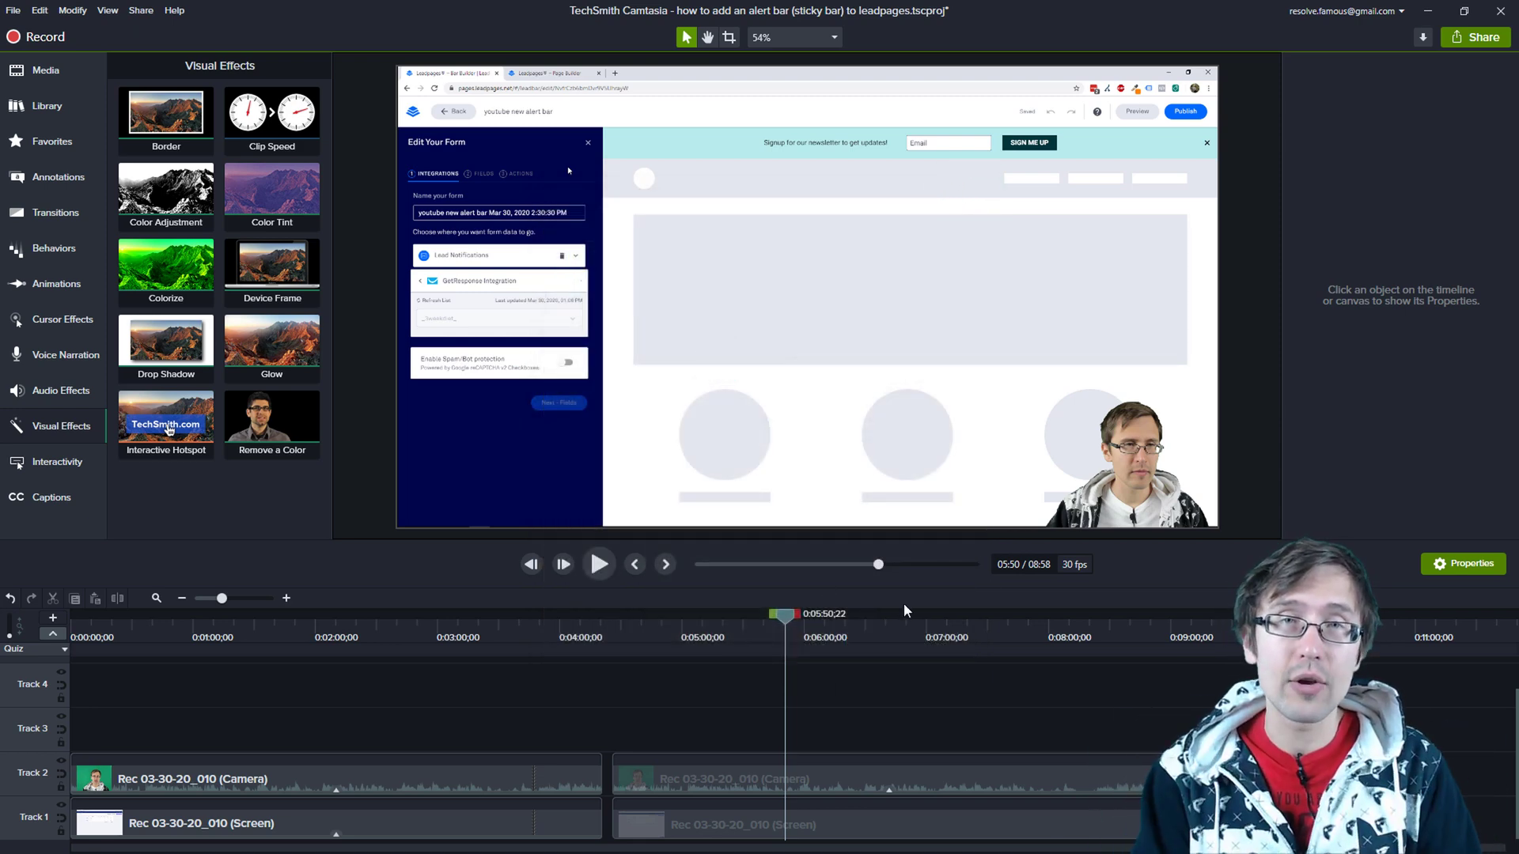